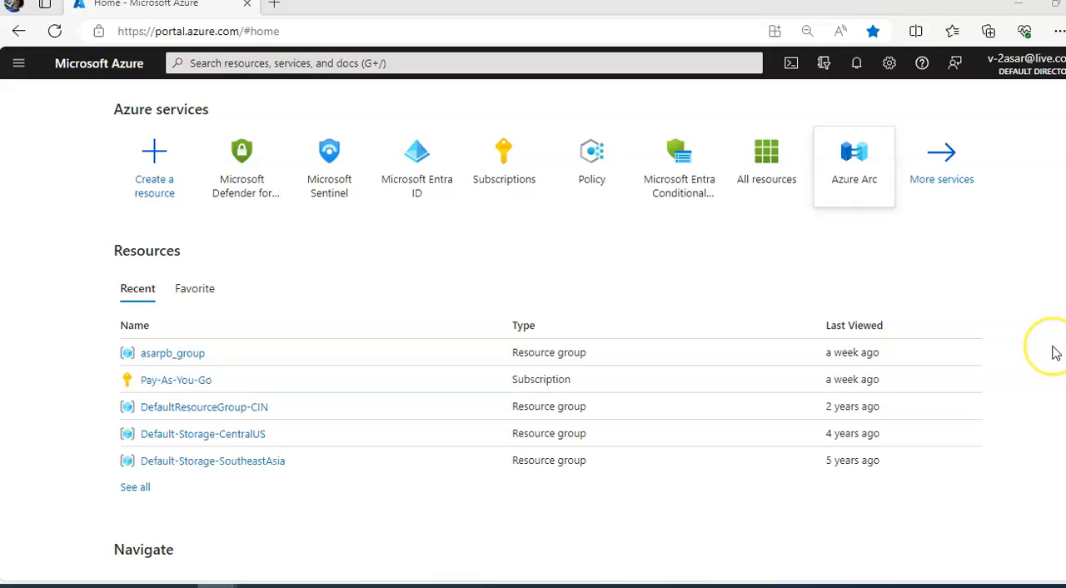
pyautogui.moveTo(1052, 350)
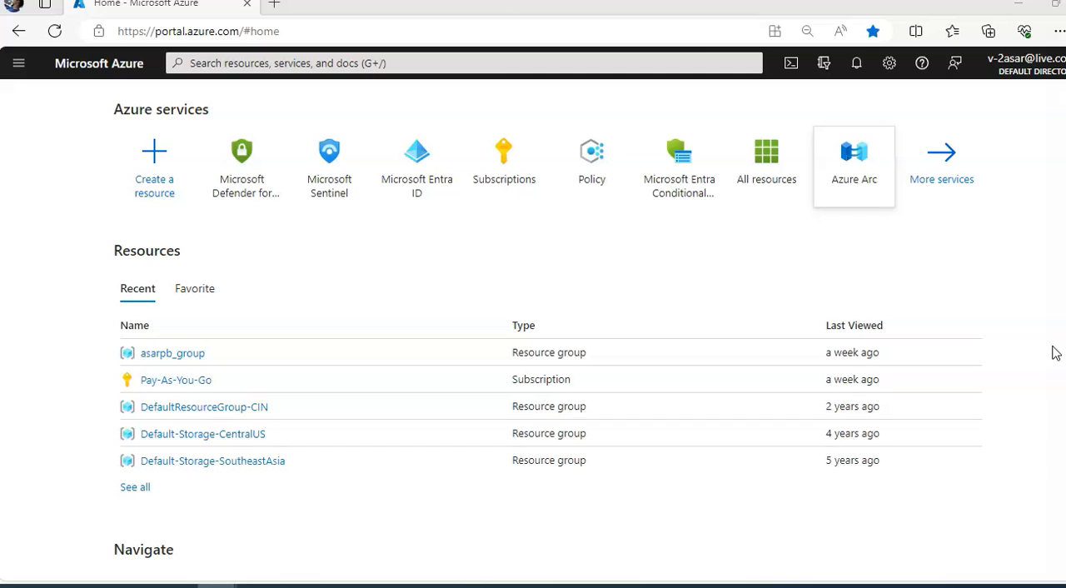
# Launch Microsoft Defender for Cloud from the Azure portal home page.
pyautogui.click(503, 164)
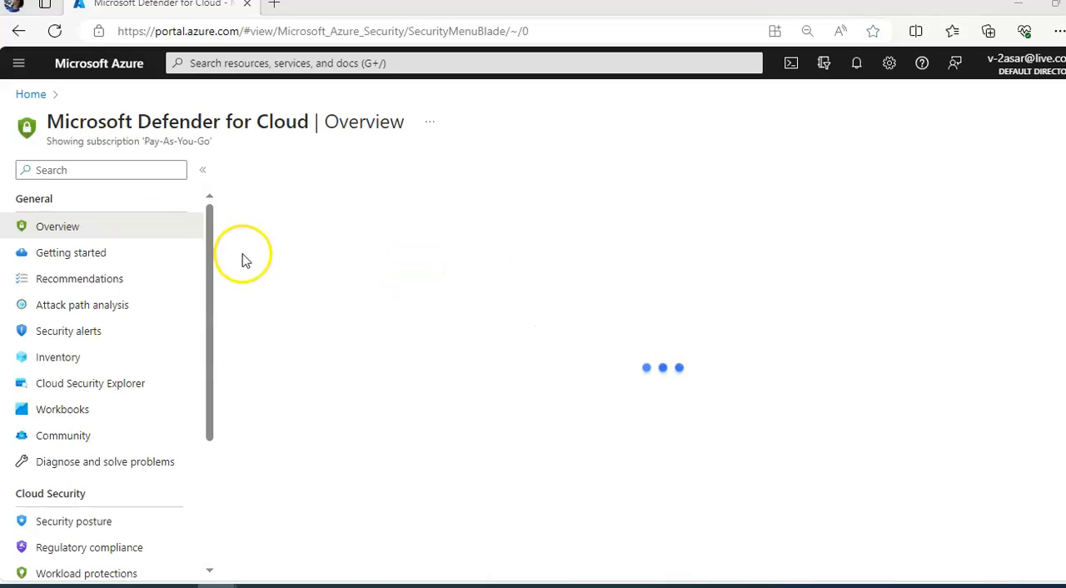
pyautogui.moveTo(160, 130)
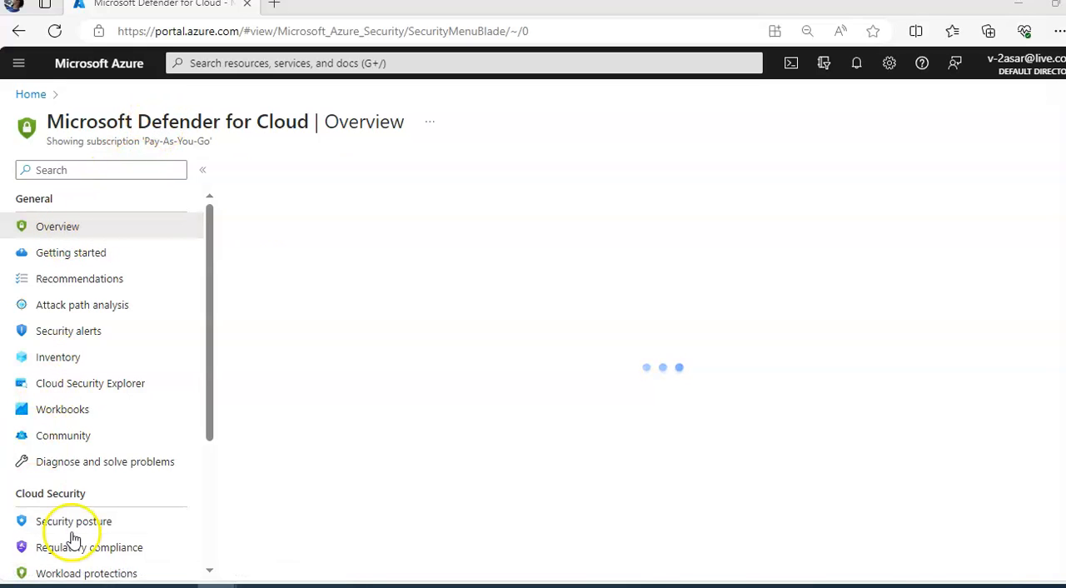
# Show the Security alerts list under General, currently with zero open alerts.
pyautogui.click(68, 330)
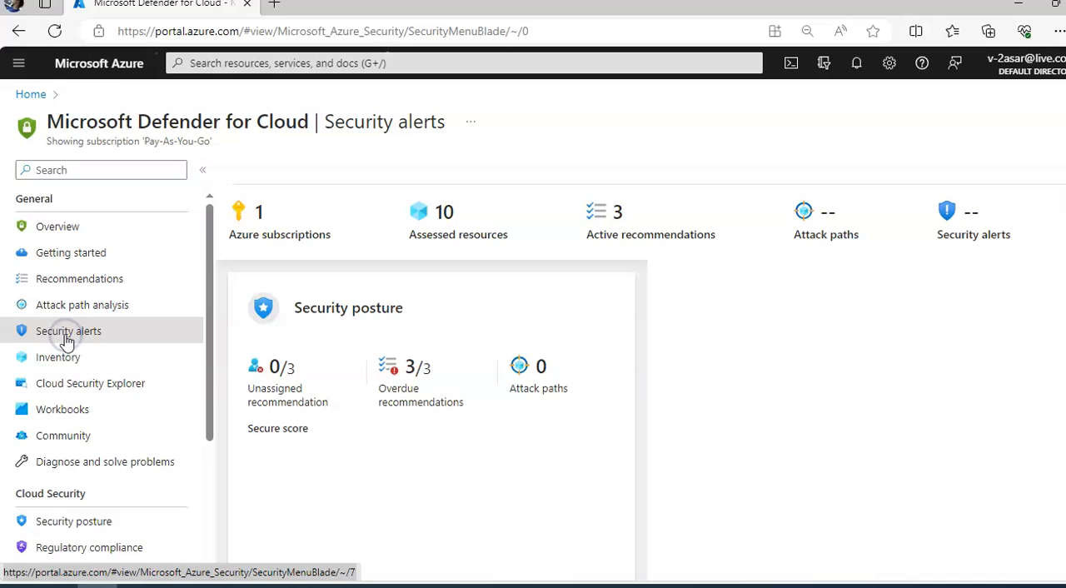
pyautogui.click(69, 330)
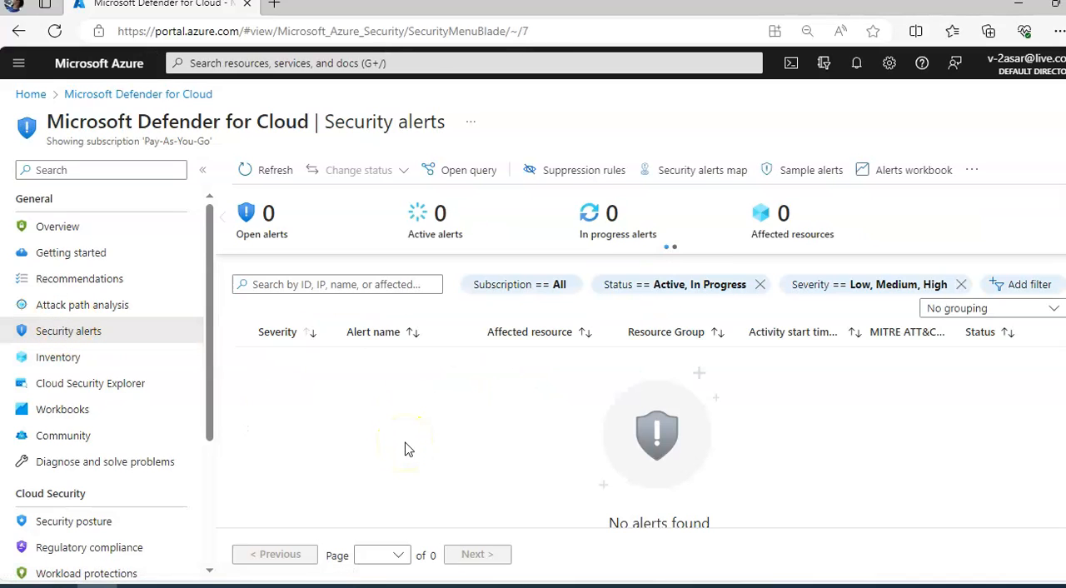
pyautogui.moveTo(408, 449)
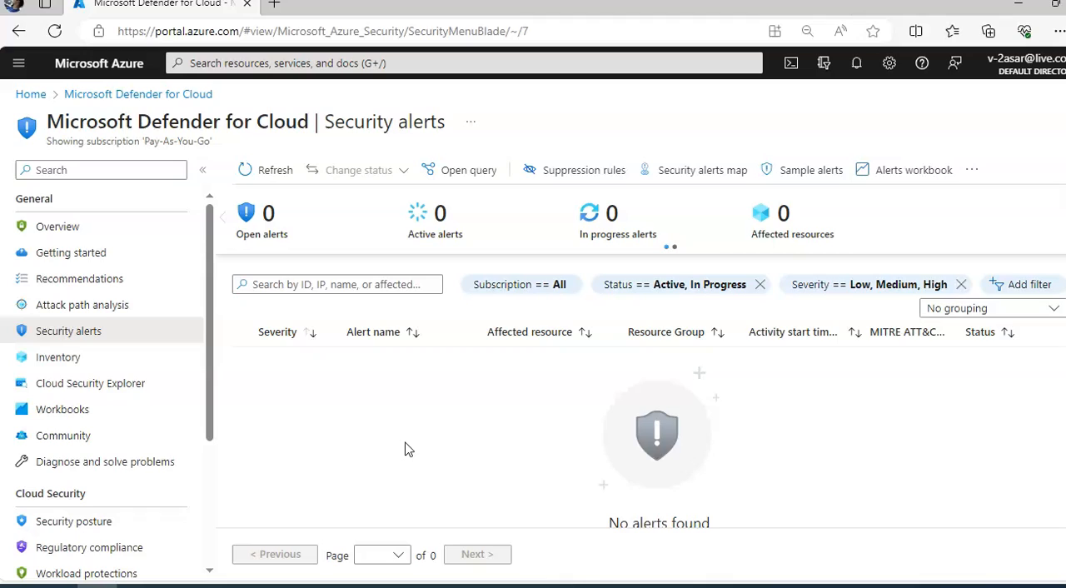
pyautogui.moveTo(475, 436)
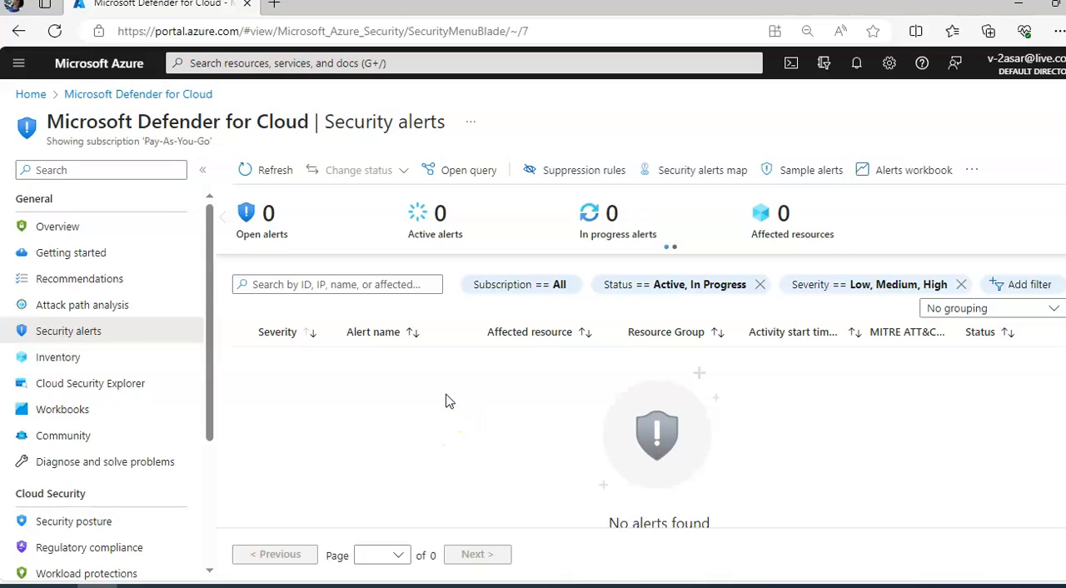
pyautogui.moveTo(446, 379)
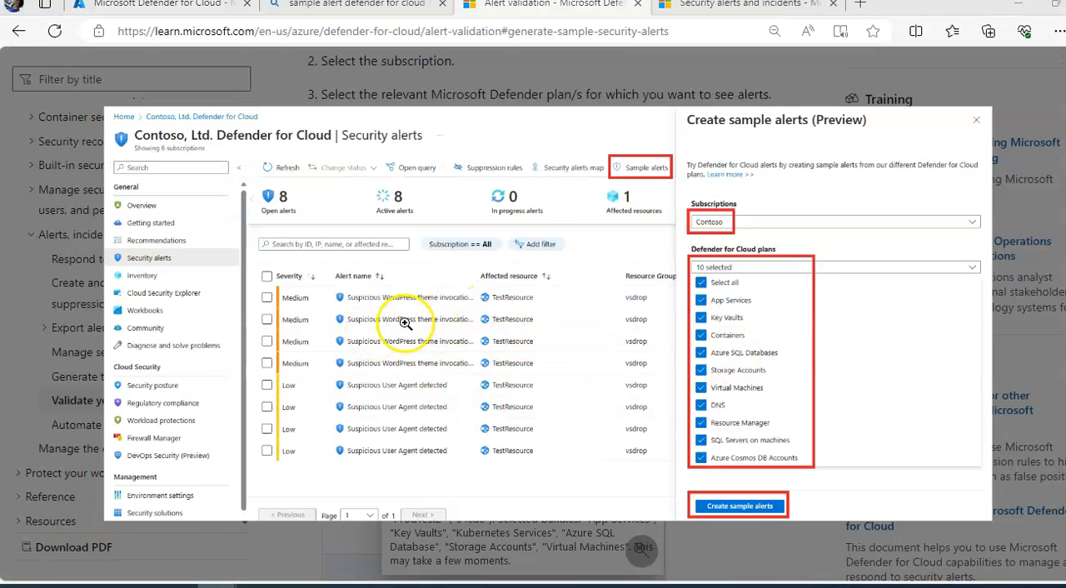
pyautogui.moveTo(436, 227)
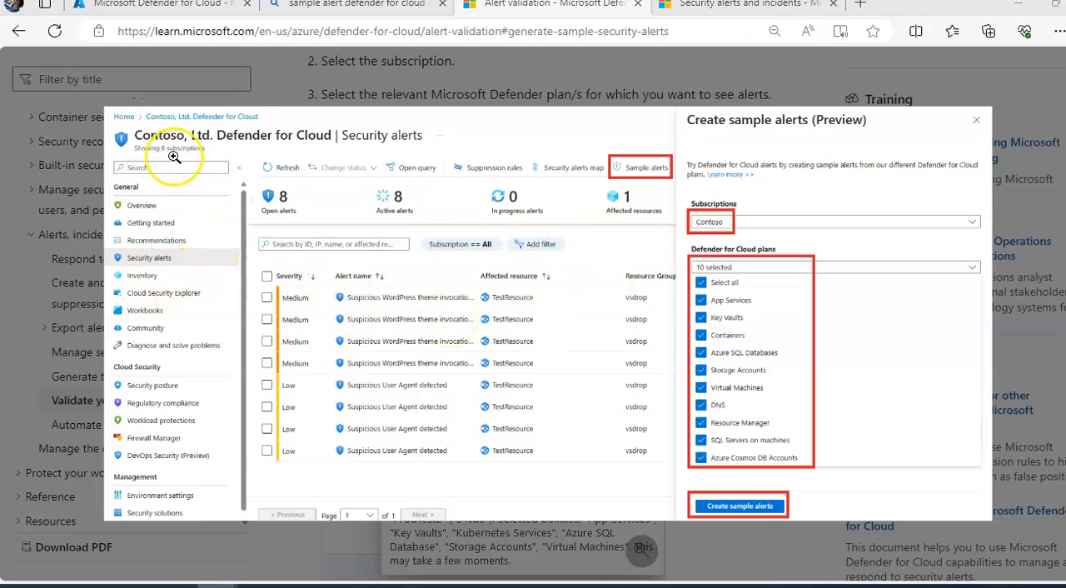
pyautogui.moveTo(187, 78)
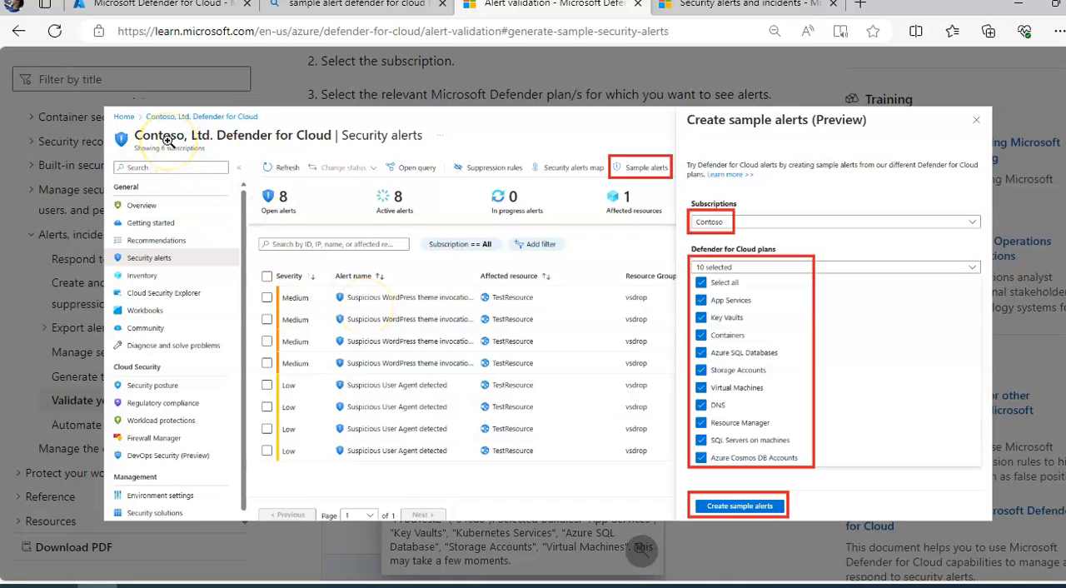
pyautogui.moveTo(433, 307)
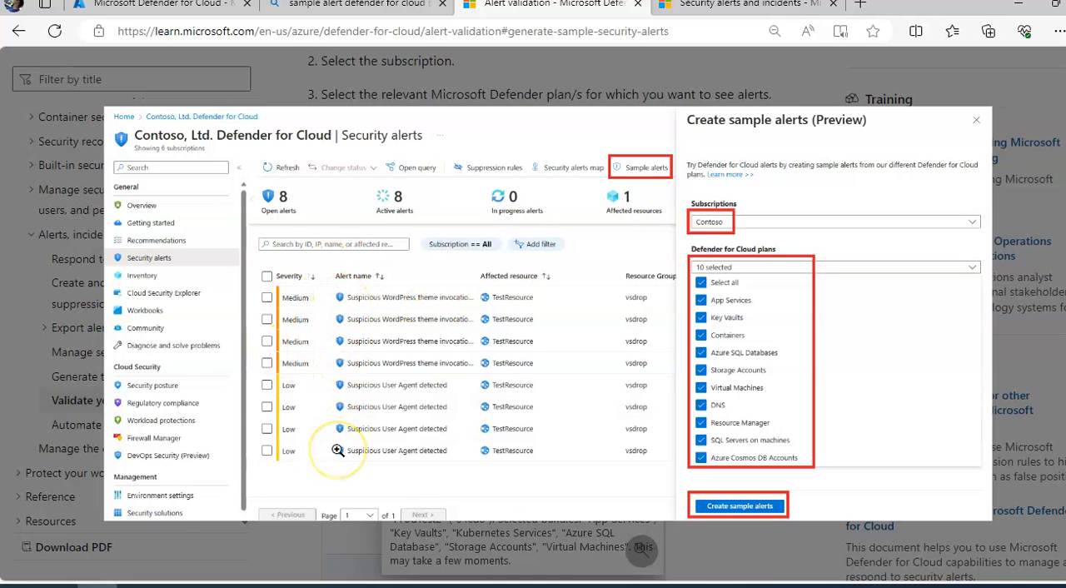
pyautogui.moveTo(591, 339)
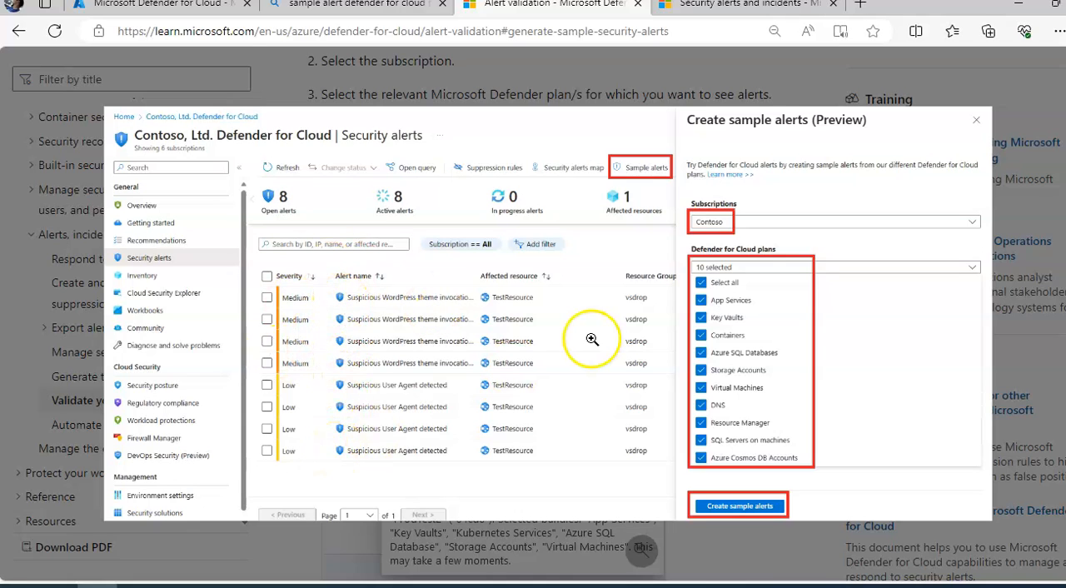
pyautogui.moveTo(696, 203)
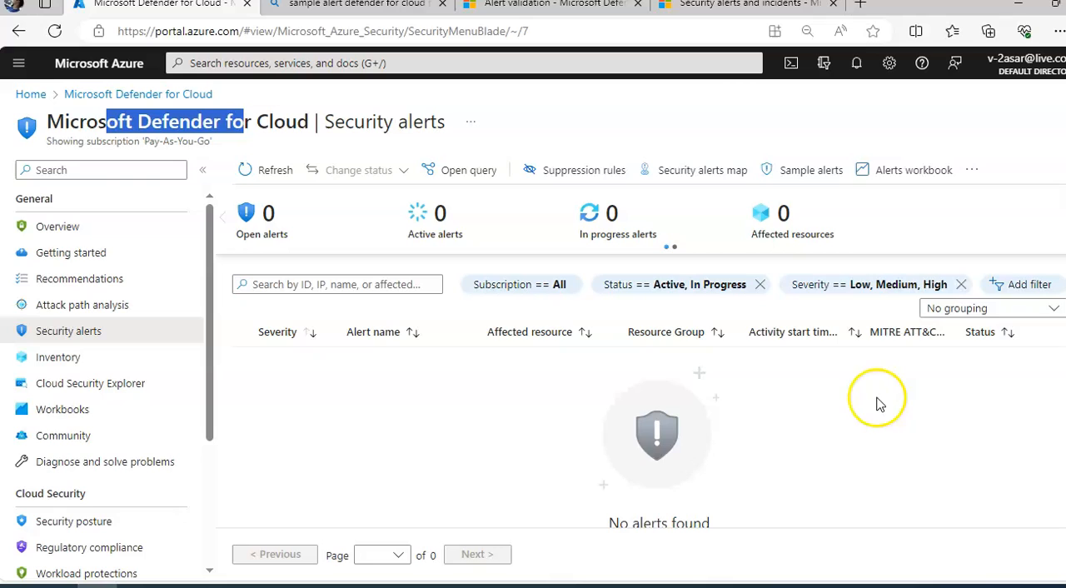
# Create sample alerts for the Pay-As-You-Go subscription with only the Key Vaults plan selected.
pyautogui.click(810, 170)
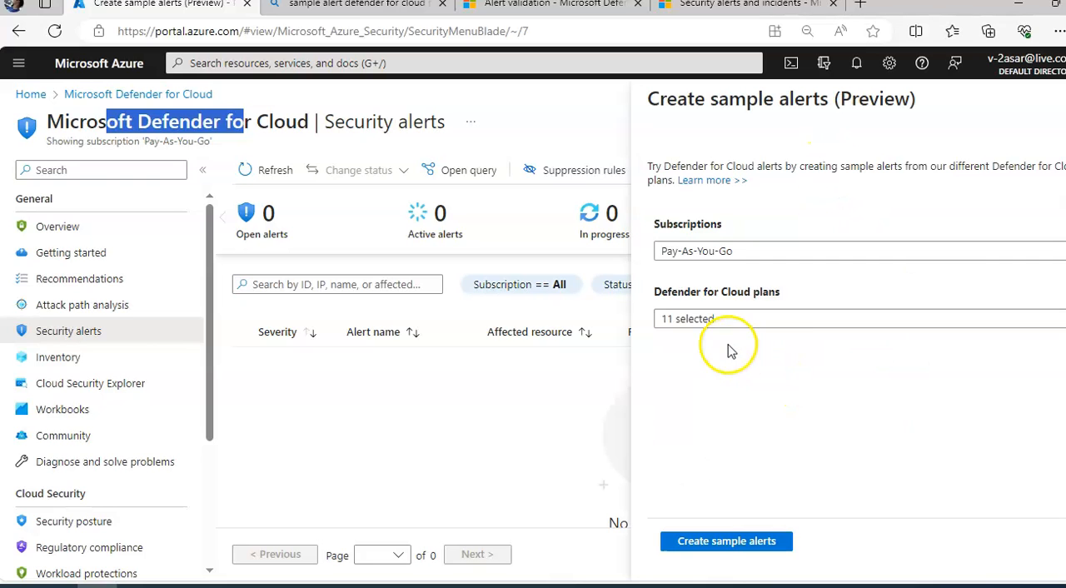
pyautogui.click(849, 318)
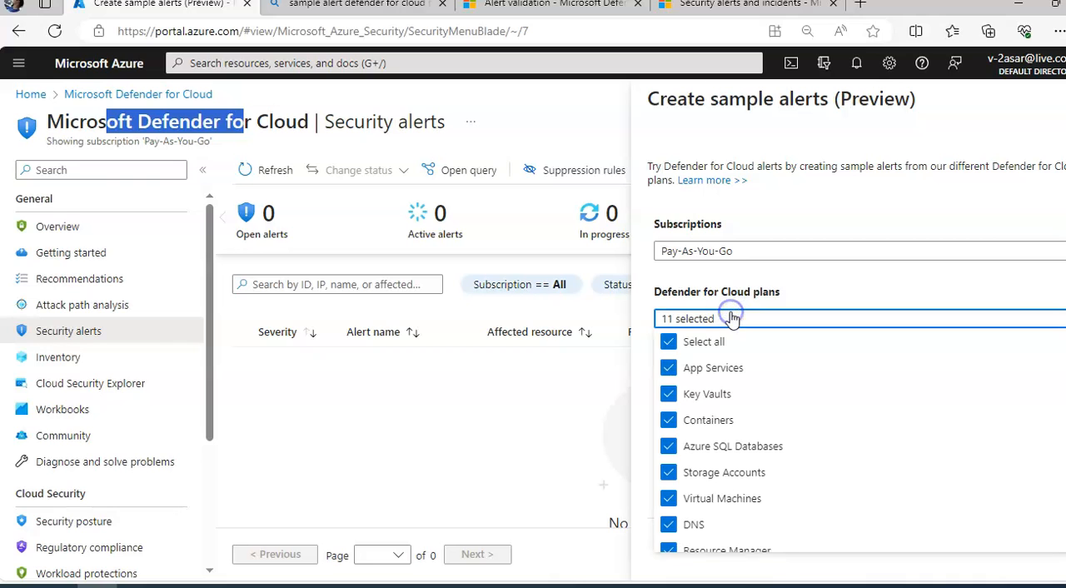
pyautogui.moveTo(836, 399)
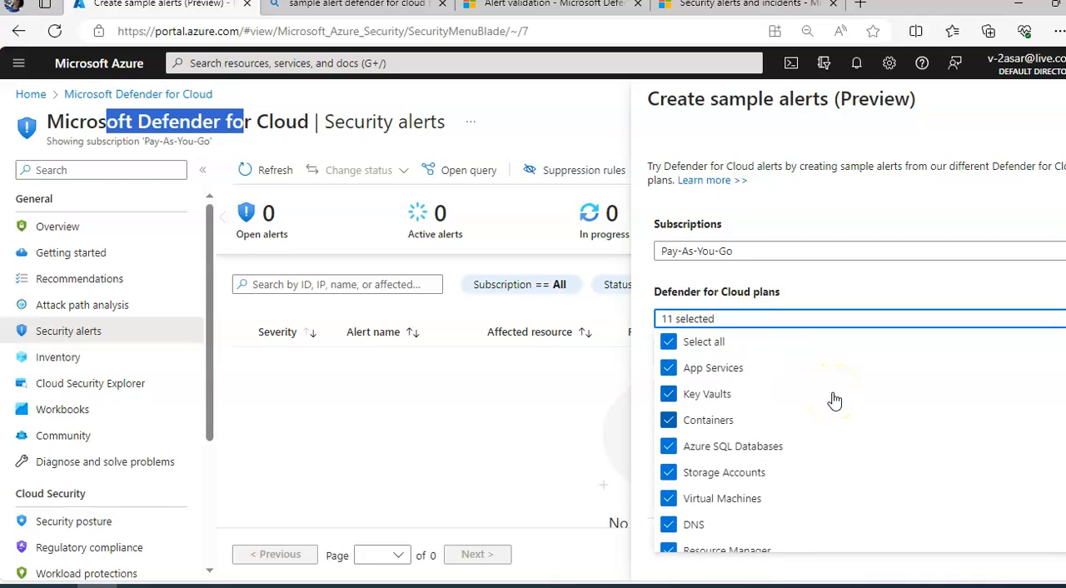
pyautogui.click(667, 342)
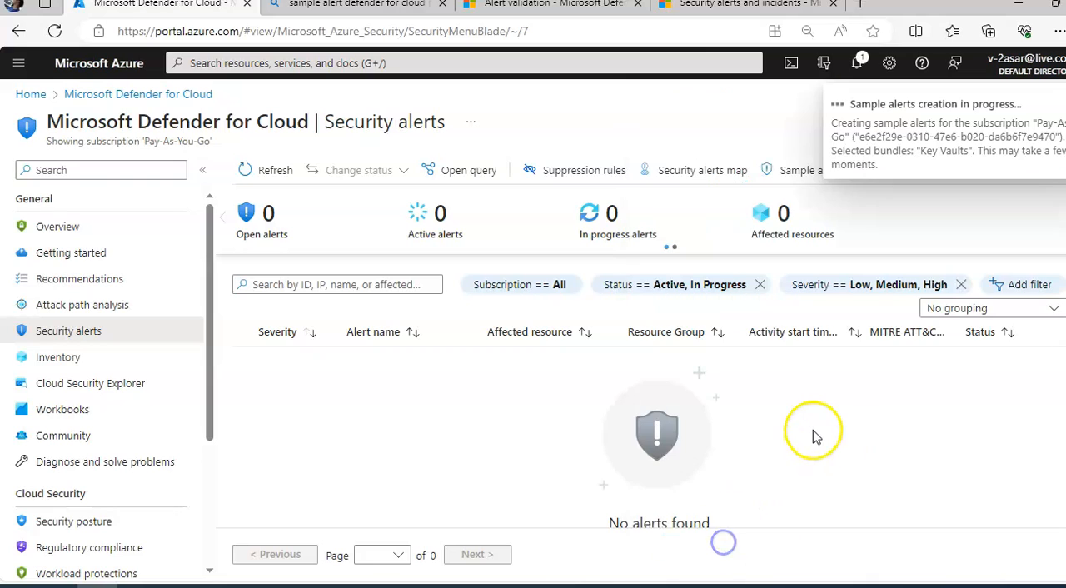
pyautogui.moveTo(862, 163)
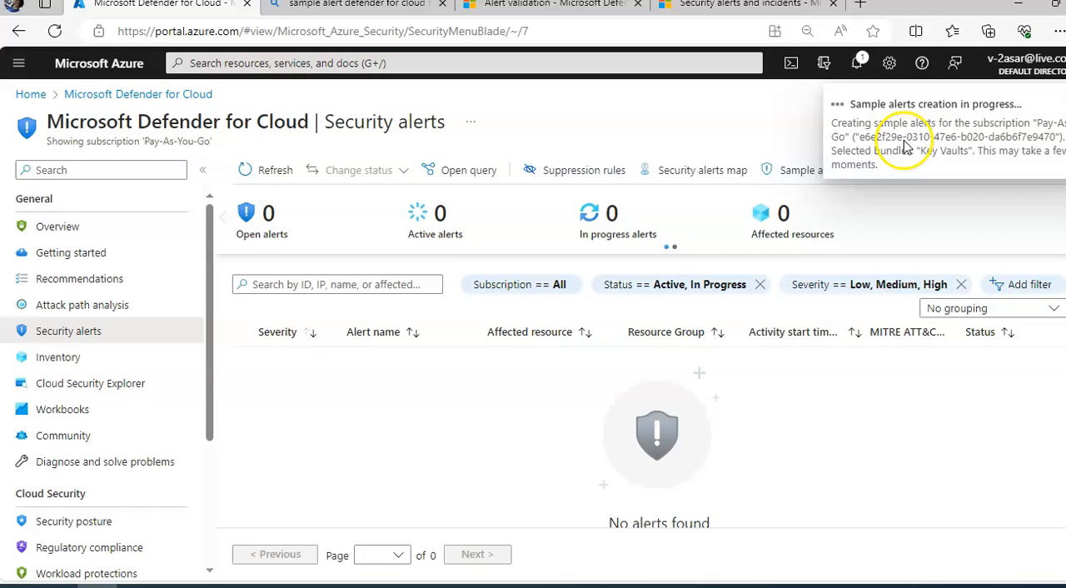
pyautogui.moveTo(903, 182)
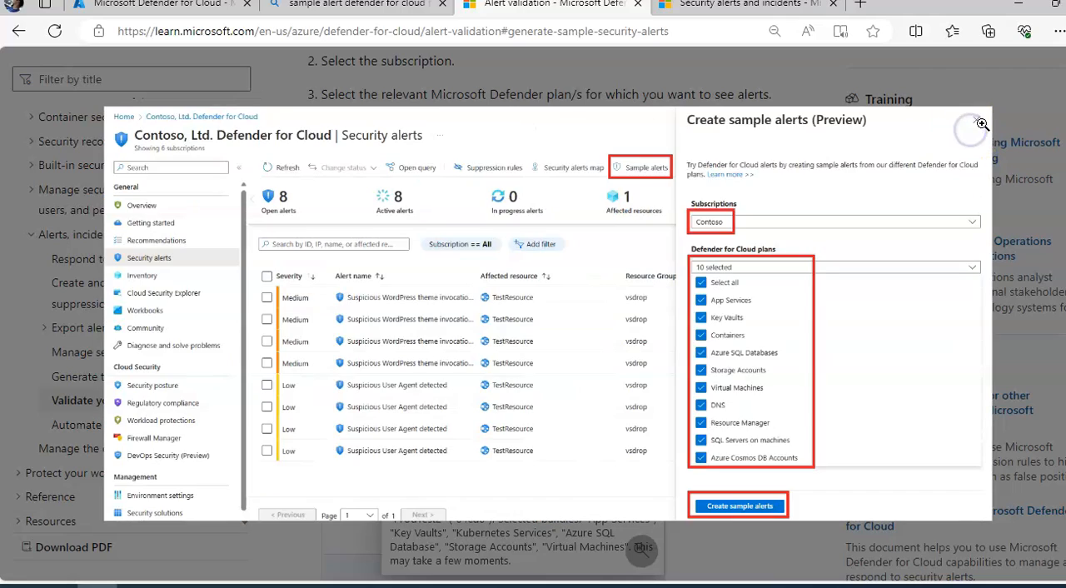
# Scroll the Learn article to the Azure VM alert simulation steps and select the PowerShell test command.
pyautogui.scroll(-3)
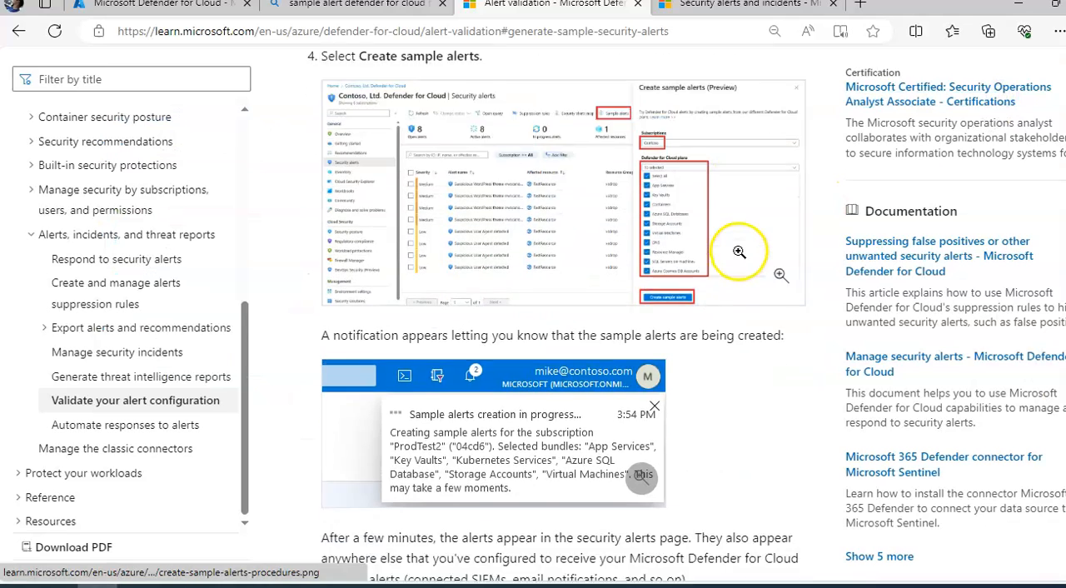
pyautogui.scroll(-3)
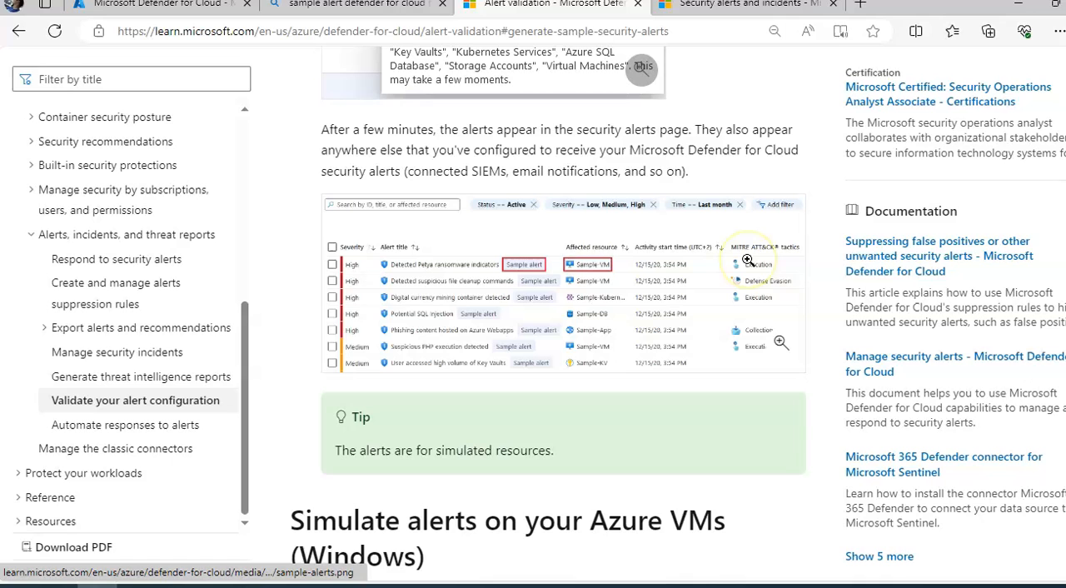
pyautogui.scroll(-3)
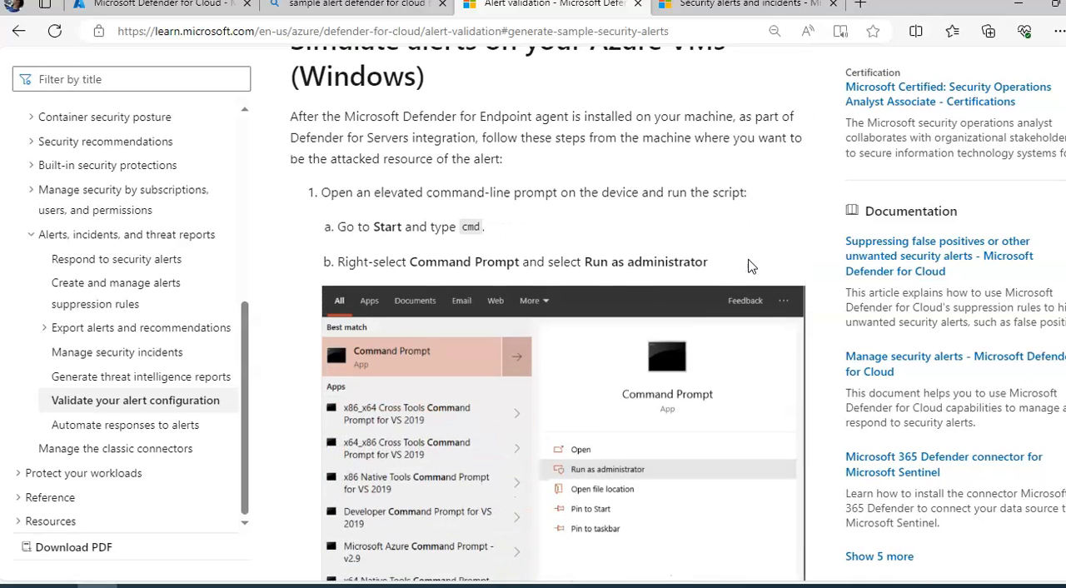
pyautogui.scroll(-3)
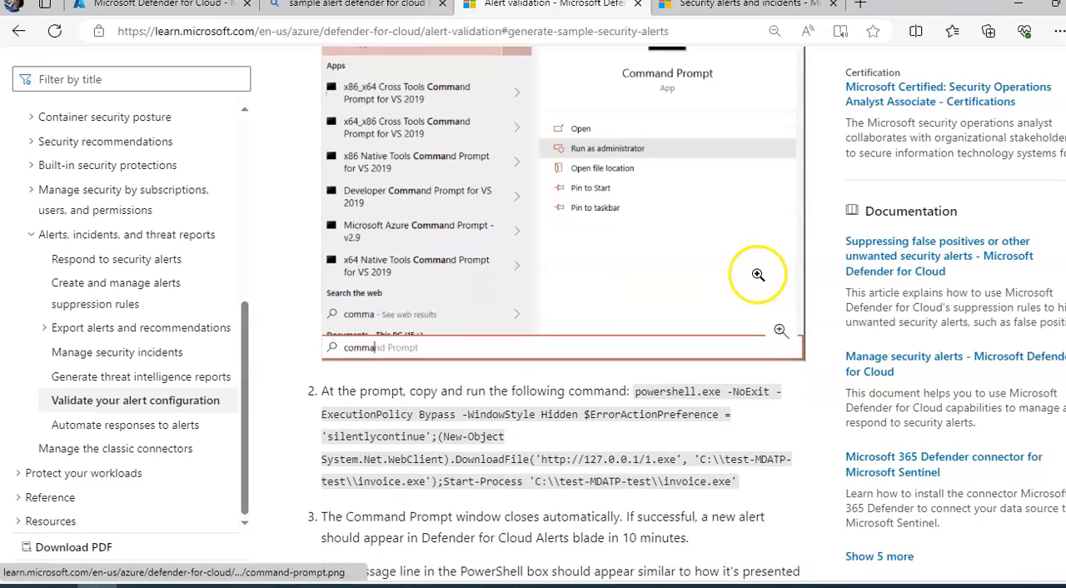
pyautogui.scroll(-3)
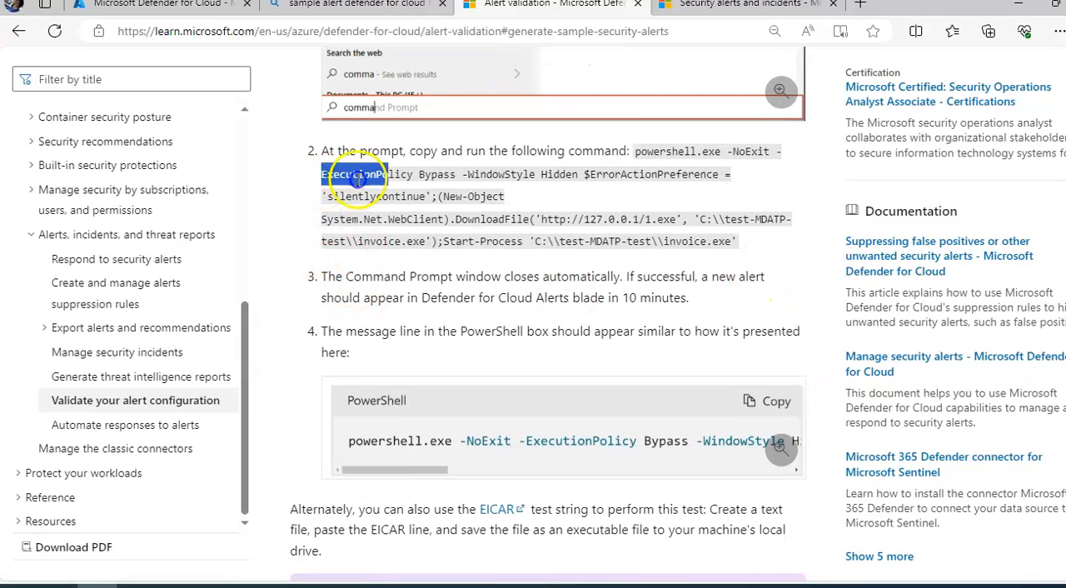
pyautogui.moveTo(333, 173); pyautogui.dragTo(733, 240)
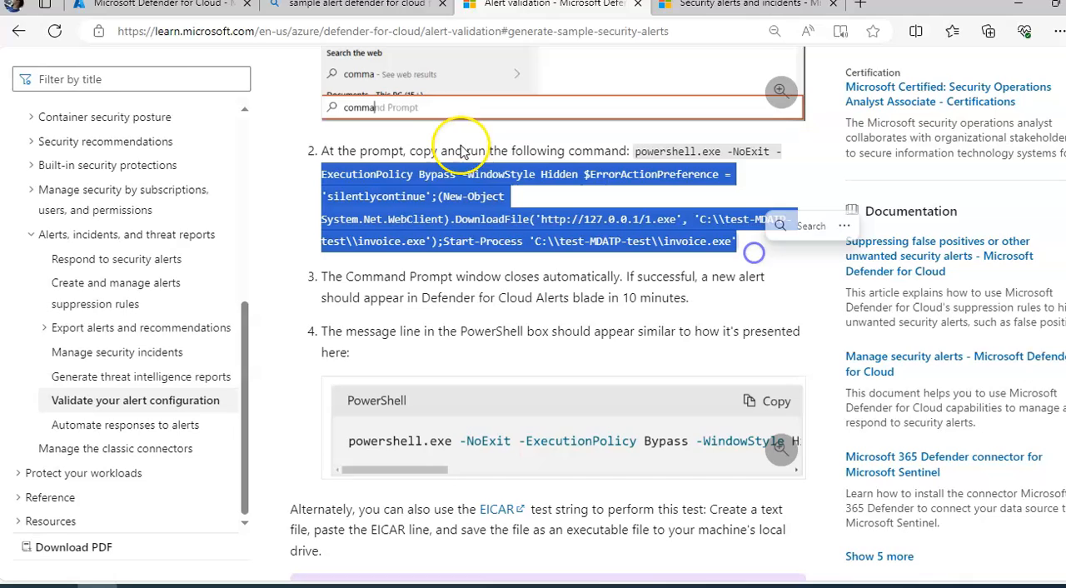
pyautogui.click(159, 5)
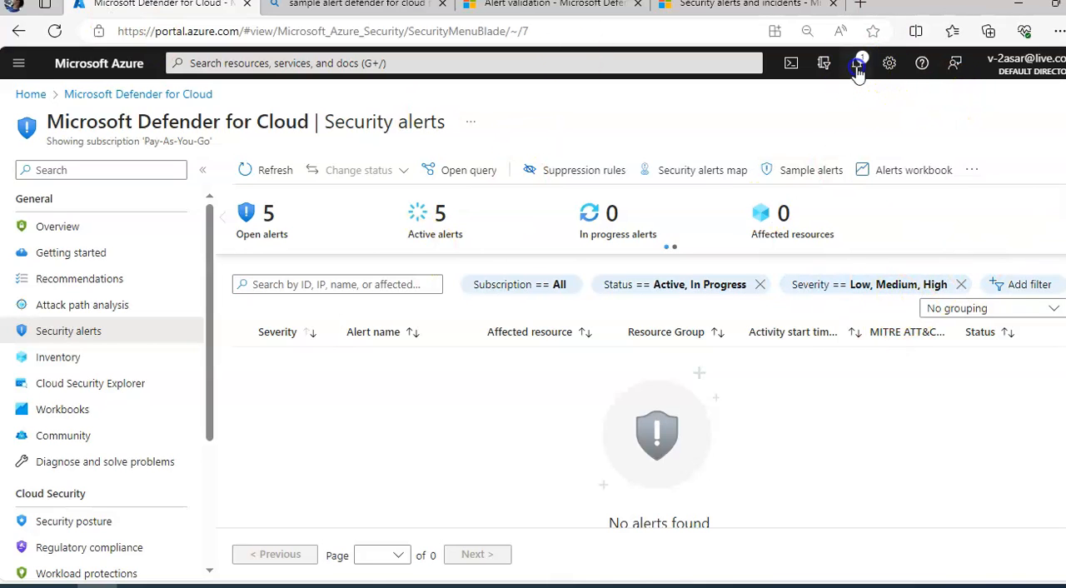
# Check the sample-alert notification, reload Security alerts and view the high-volume Key Vault alert.
pyautogui.click(856, 63)
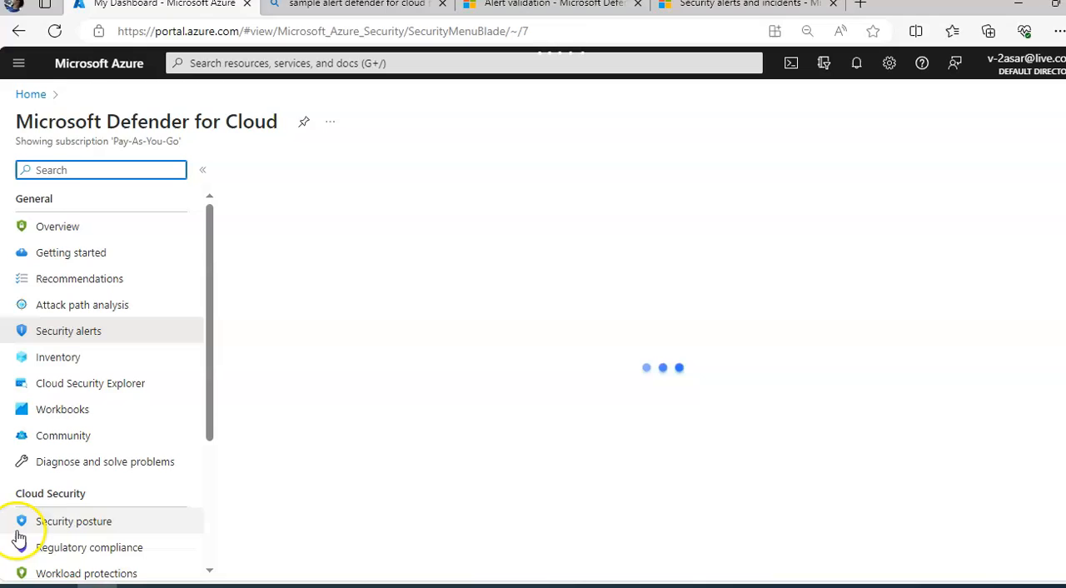
pyautogui.click(68, 330)
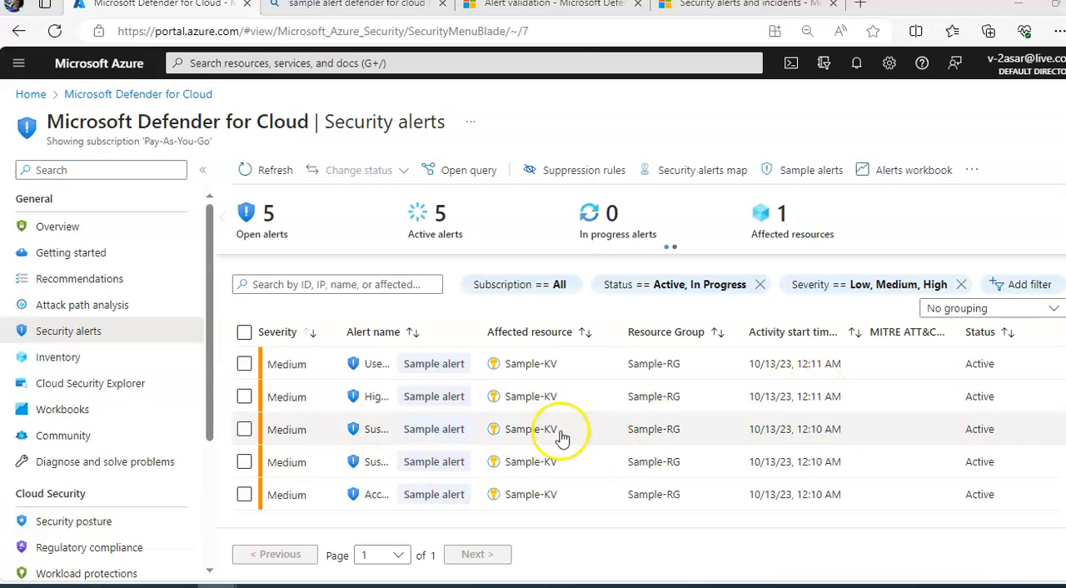
pyautogui.moveTo(307, 382)
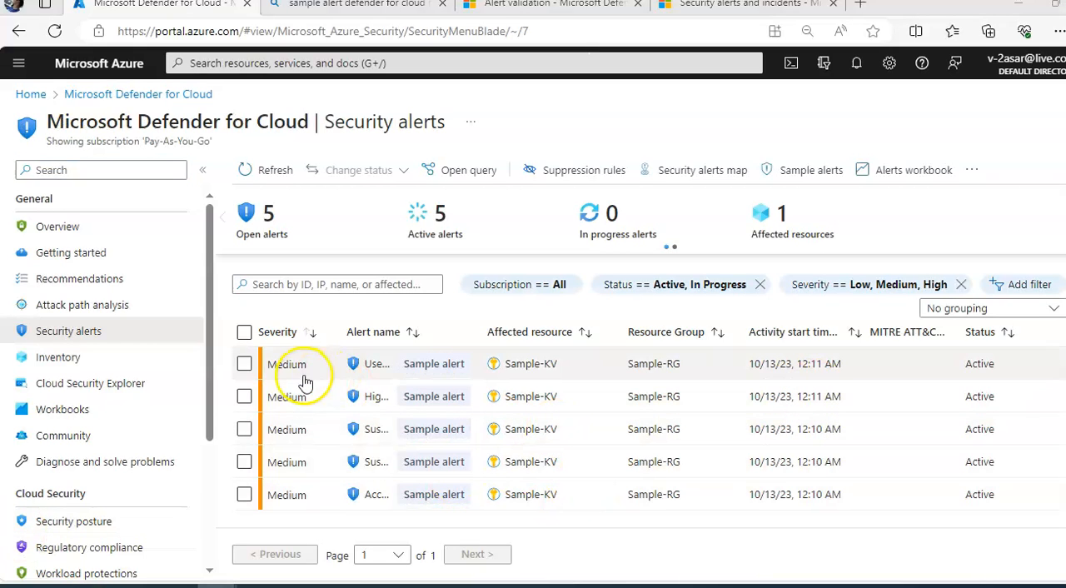
pyautogui.click(377, 363)
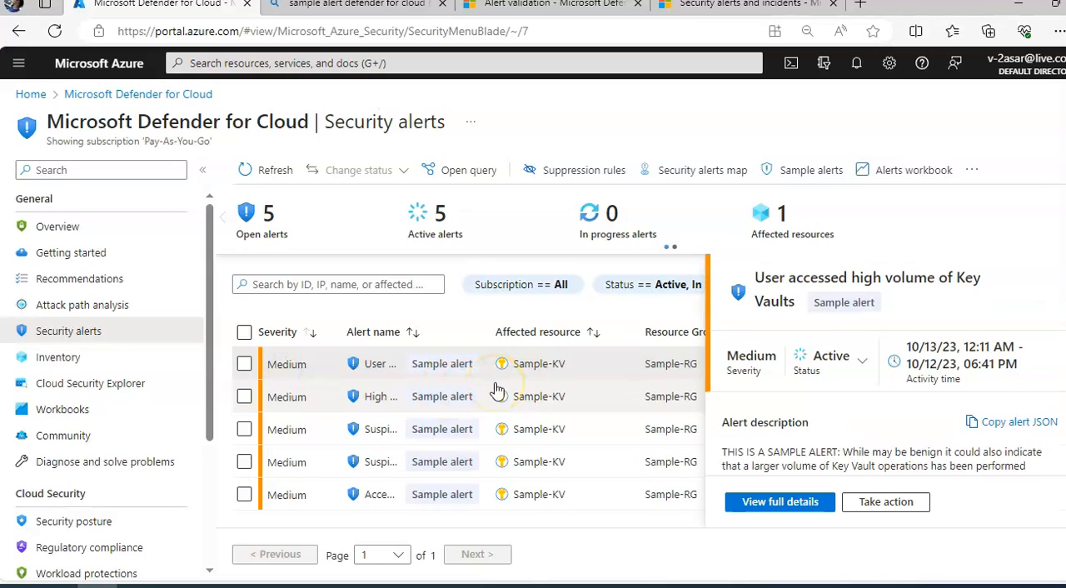
pyautogui.moveTo(886, 501)
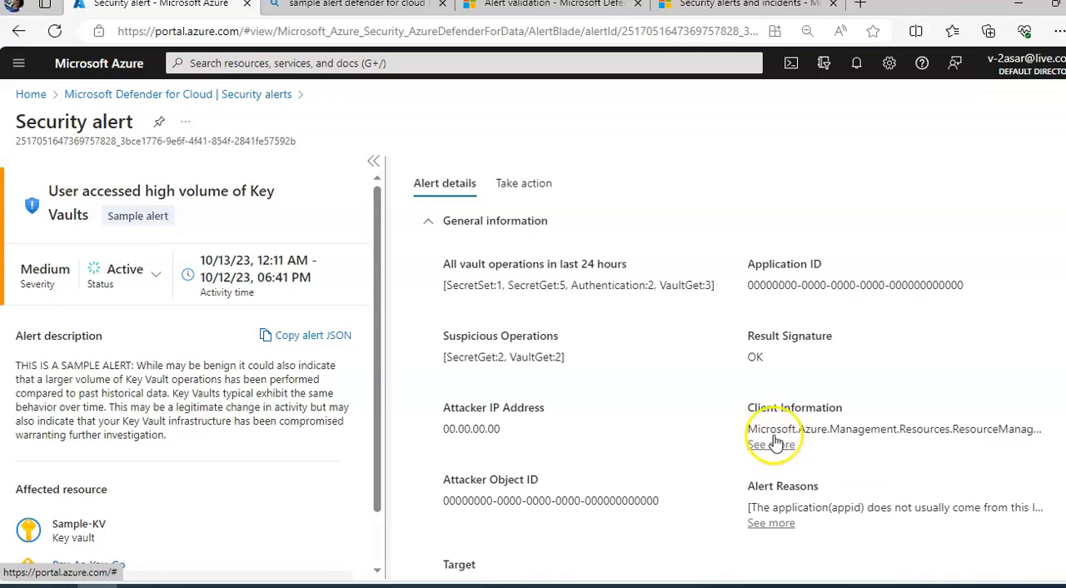
# Scroll the alert's full details through General information down to Related entities.
pyautogui.scroll(-3)
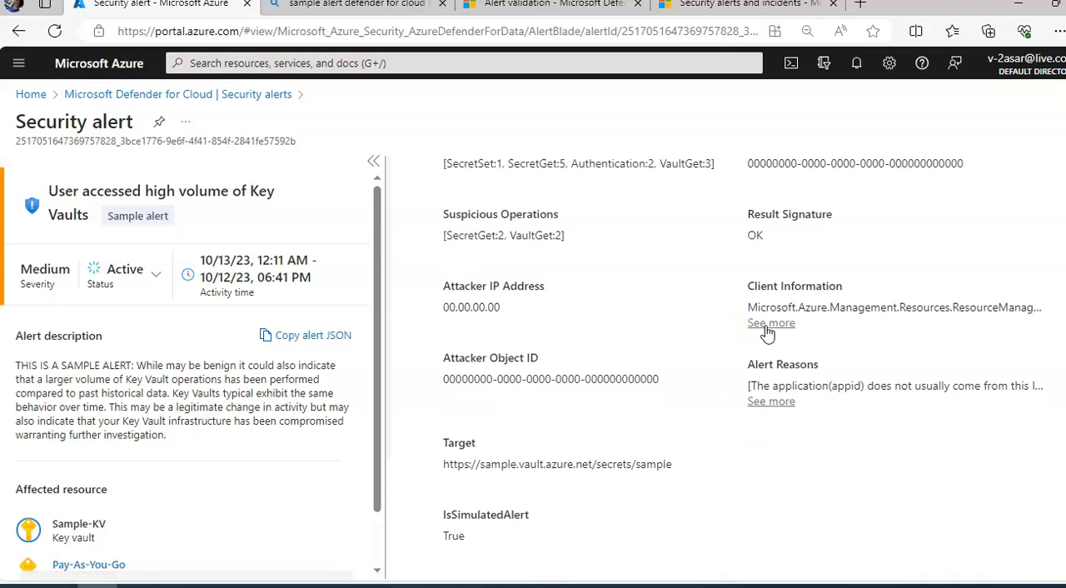
pyautogui.scroll(-3)
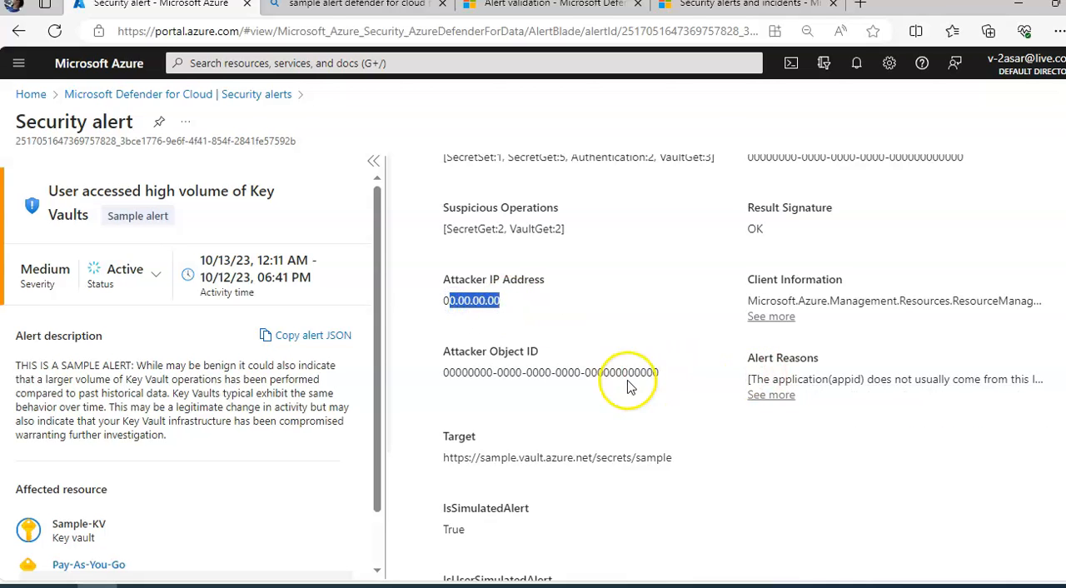
pyautogui.scroll(-3)
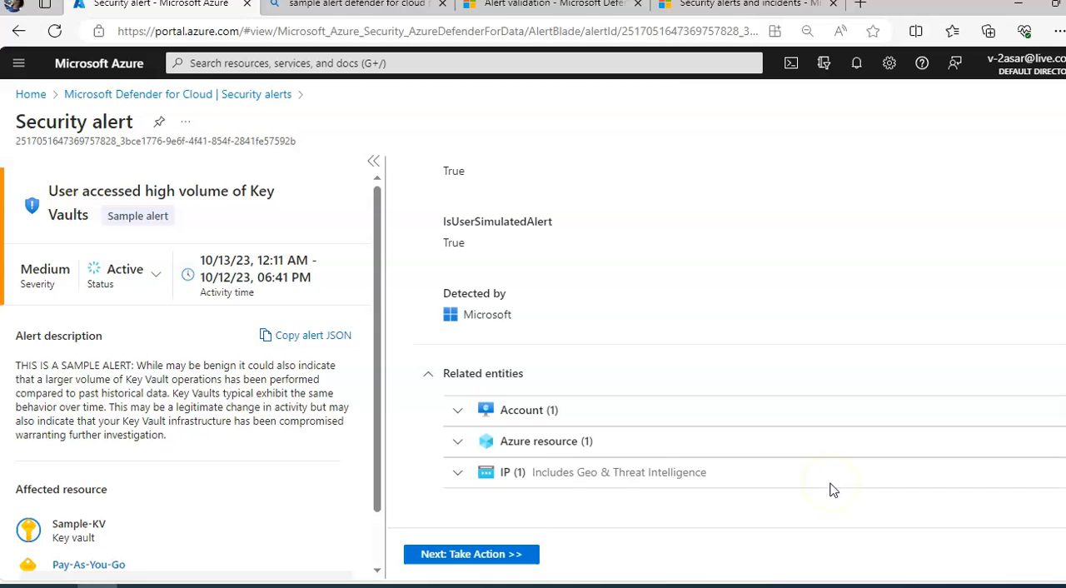
pyautogui.moveTo(779, 358)
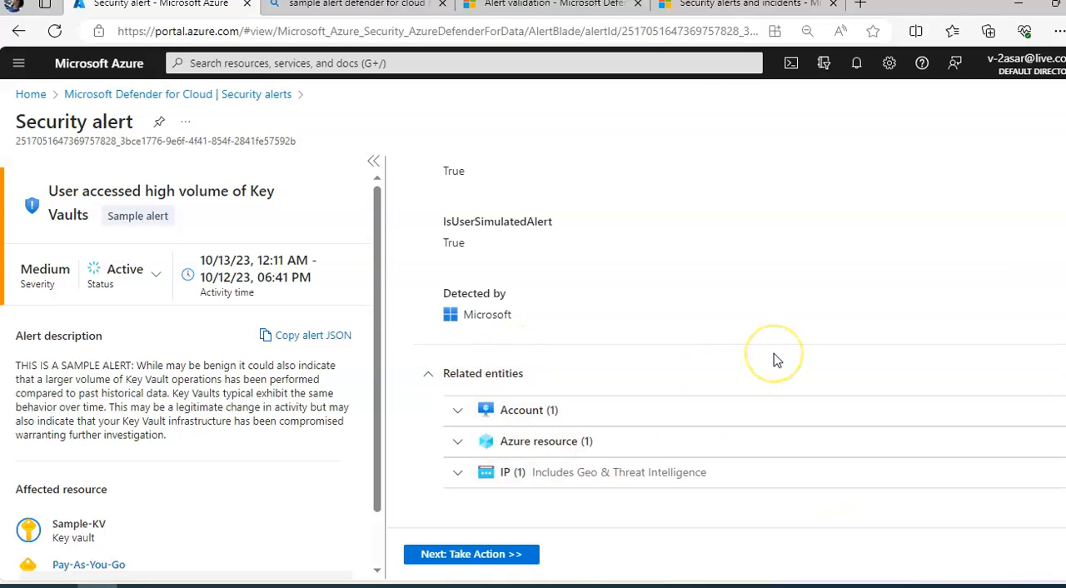
pyautogui.moveTo(774, 360)
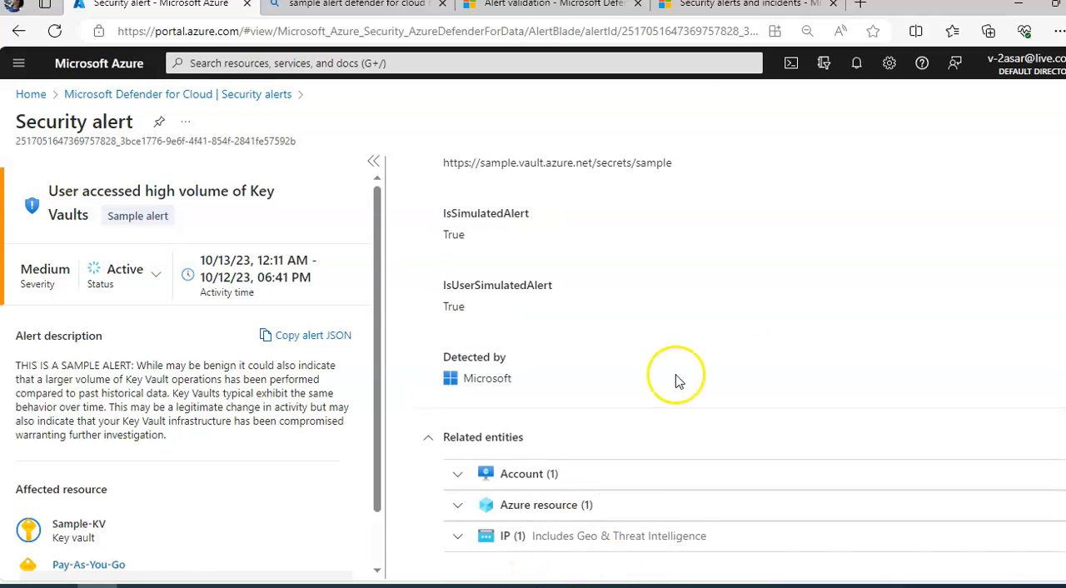
# Review the Take action guidance: mitigation, future-attack prevention and suppressing similar alerts sections.
pyautogui.click(524, 183)
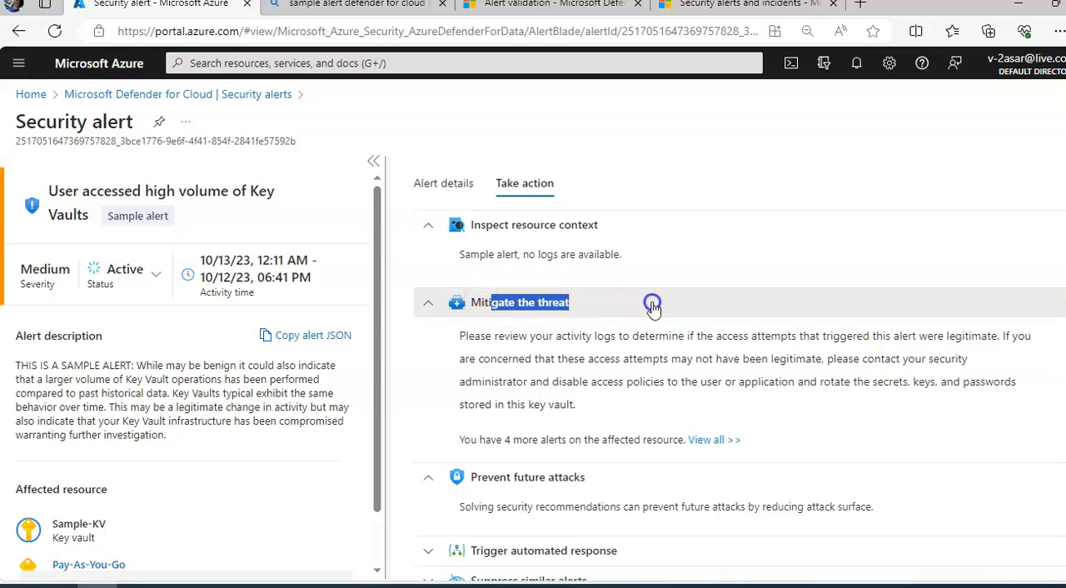
pyautogui.click(428, 303)
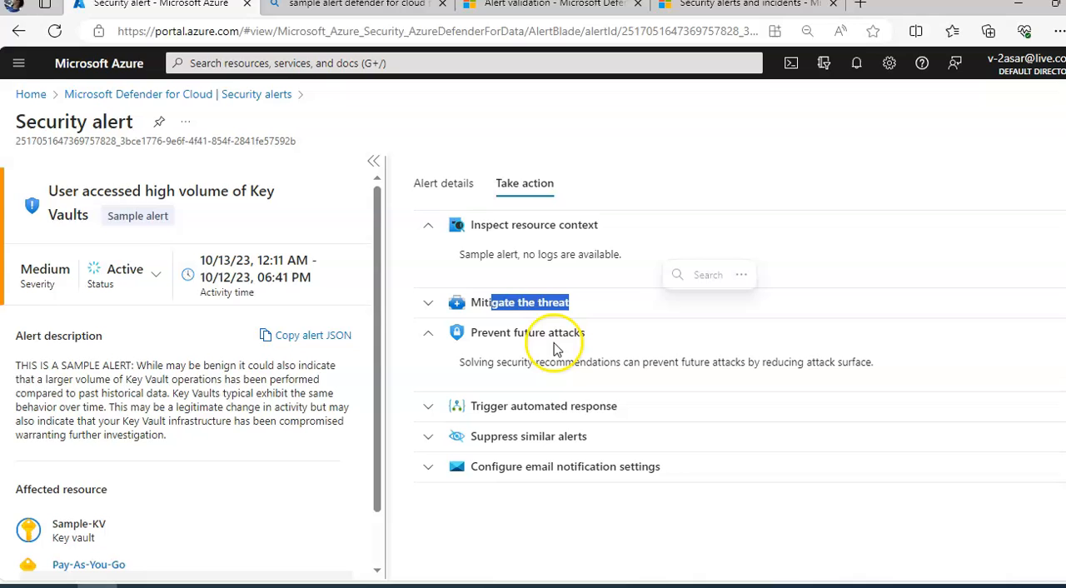
pyautogui.click(526, 333)
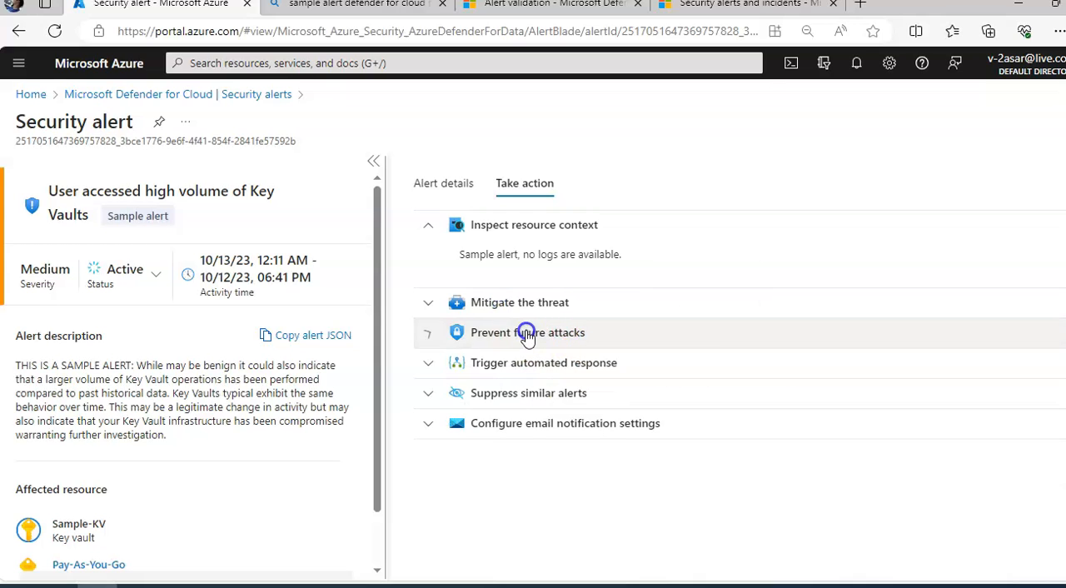
pyautogui.click(526, 333)
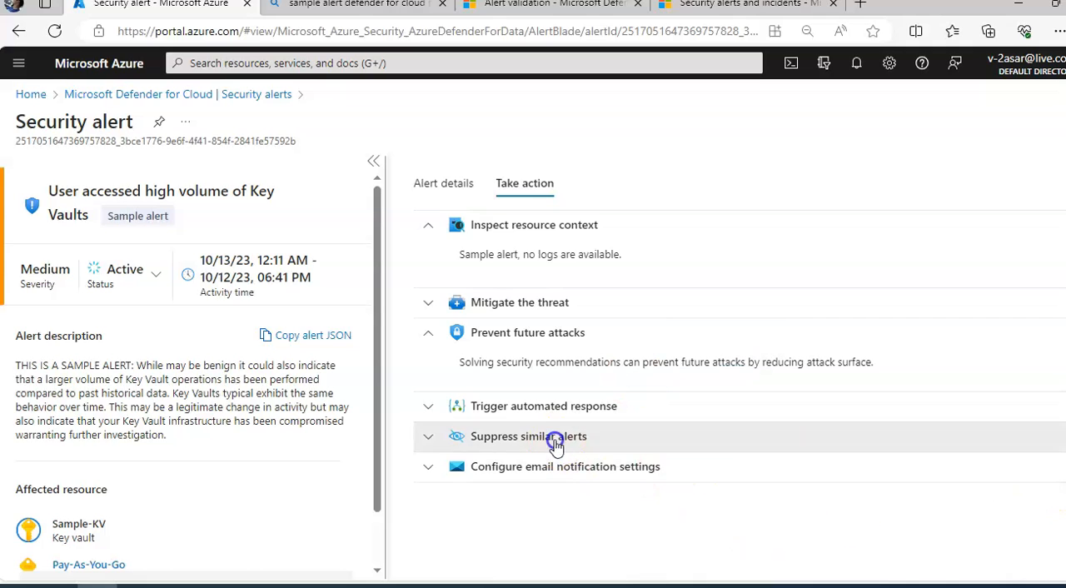
pyautogui.click(527, 436)
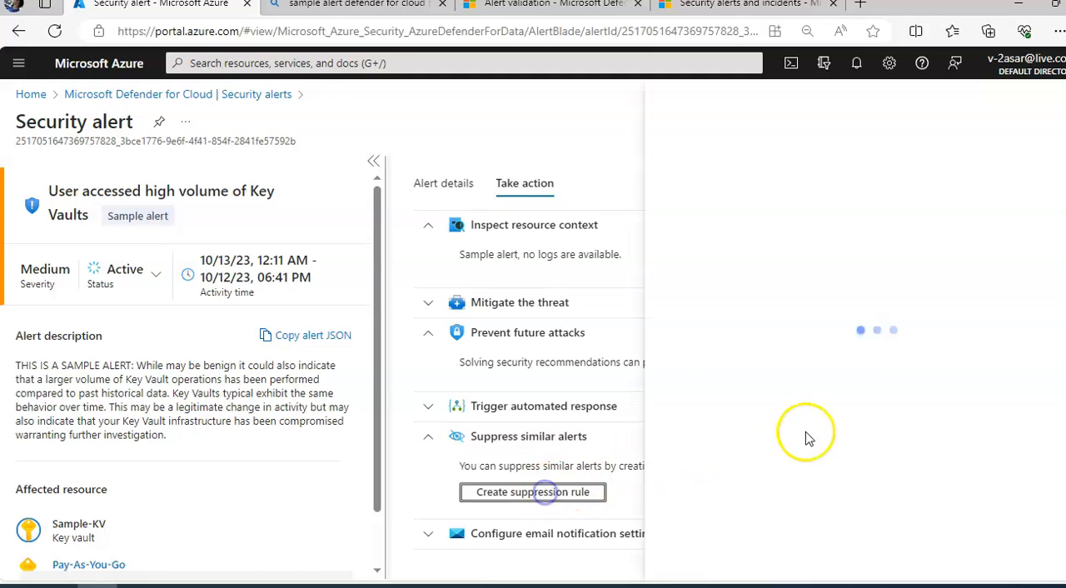
# Review the New suppression rule pane for the alert and cancel without creating a rule.
pyautogui.click(533, 491)
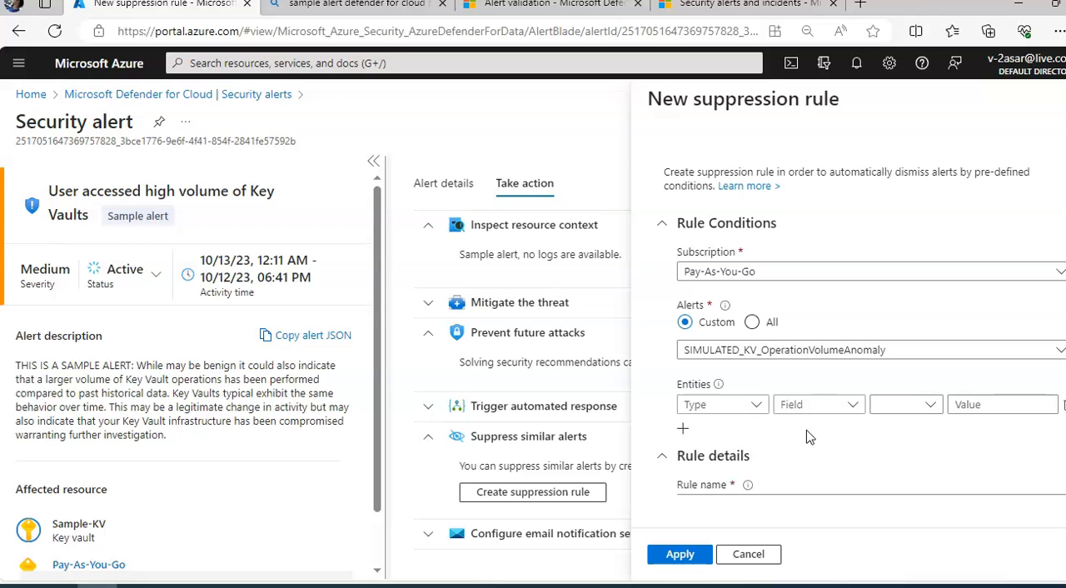
pyautogui.moveTo(812, 436)
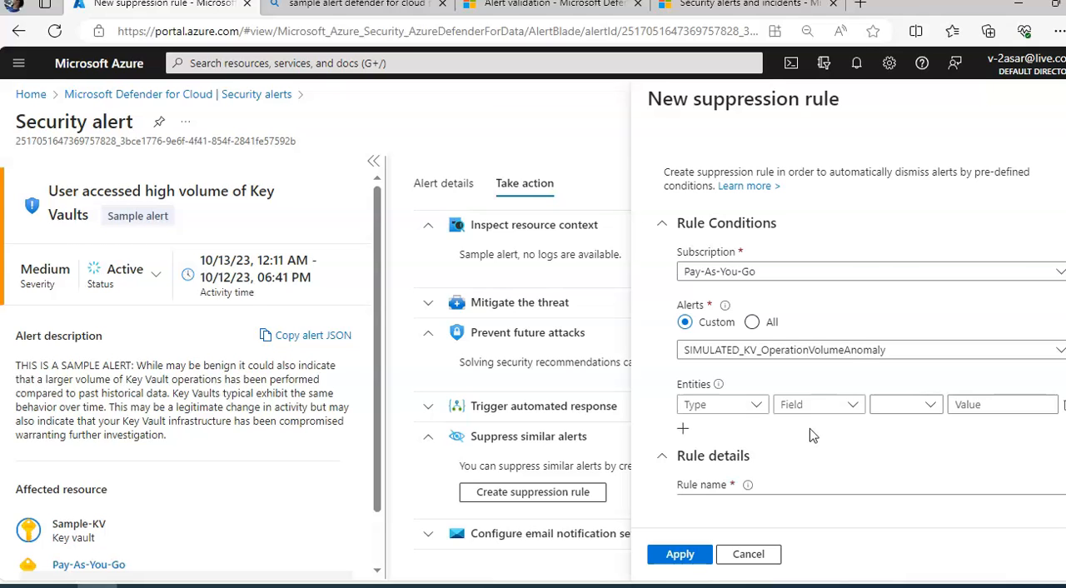
pyautogui.scroll(-3)
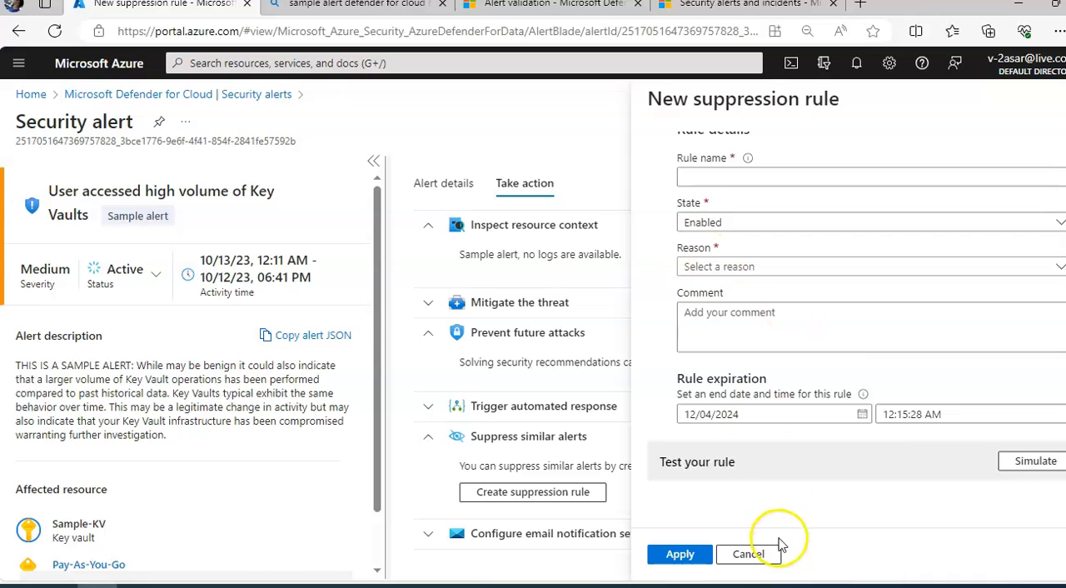
pyautogui.click(746, 552)
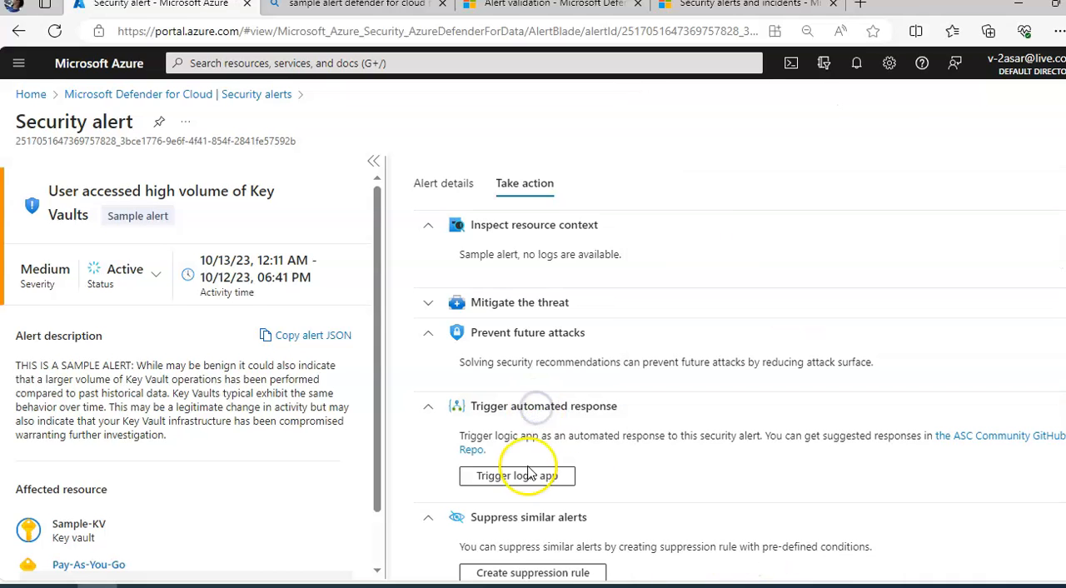
# Show the Trigger a logic app pane, which lists no logic apps with trigger permissions.
pyautogui.click(516, 476)
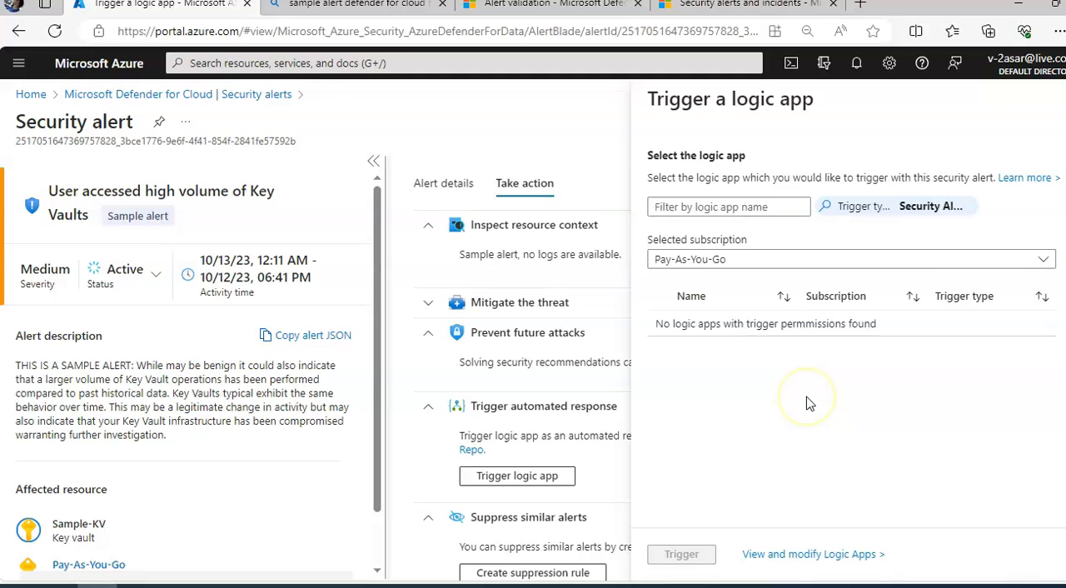
pyautogui.moveTo(789, 249)
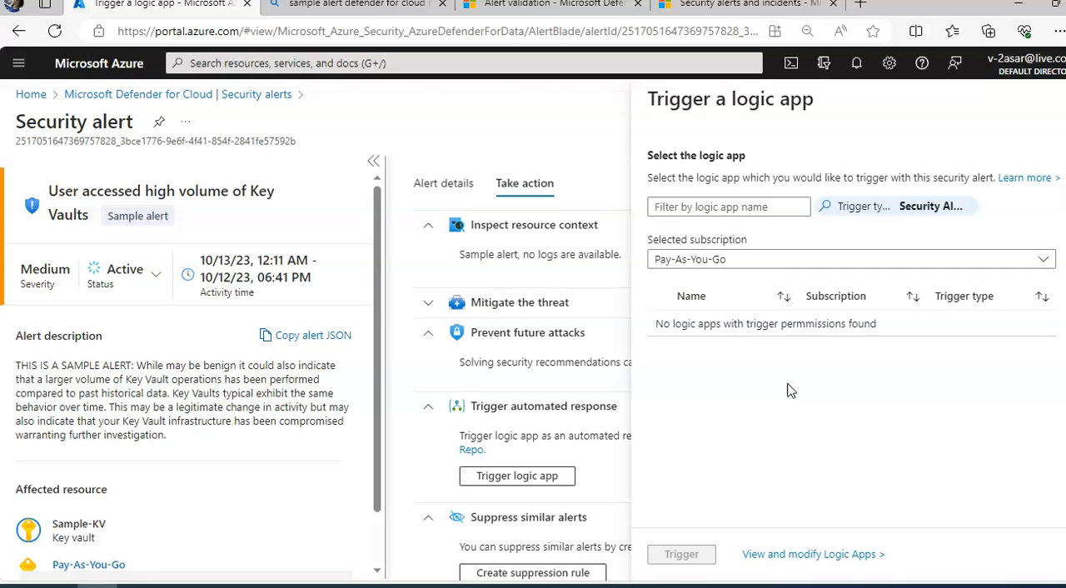
pyautogui.moveTo(869, 100)
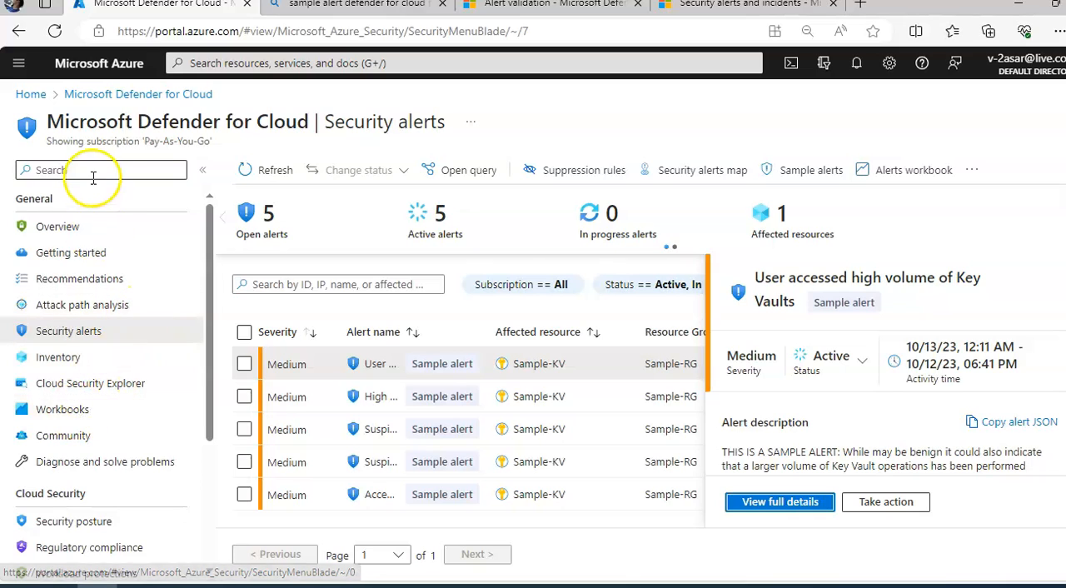
# Find Workflow automation via the menu search and start a blank Add workflow automation form.
pyautogui.write('work')
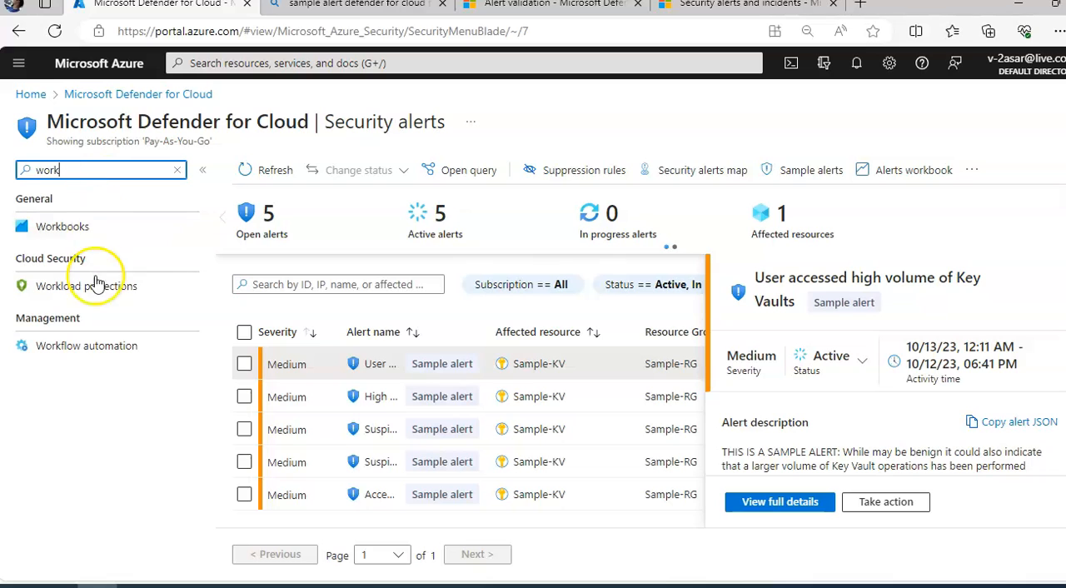
pyautogui.click(87, 345)
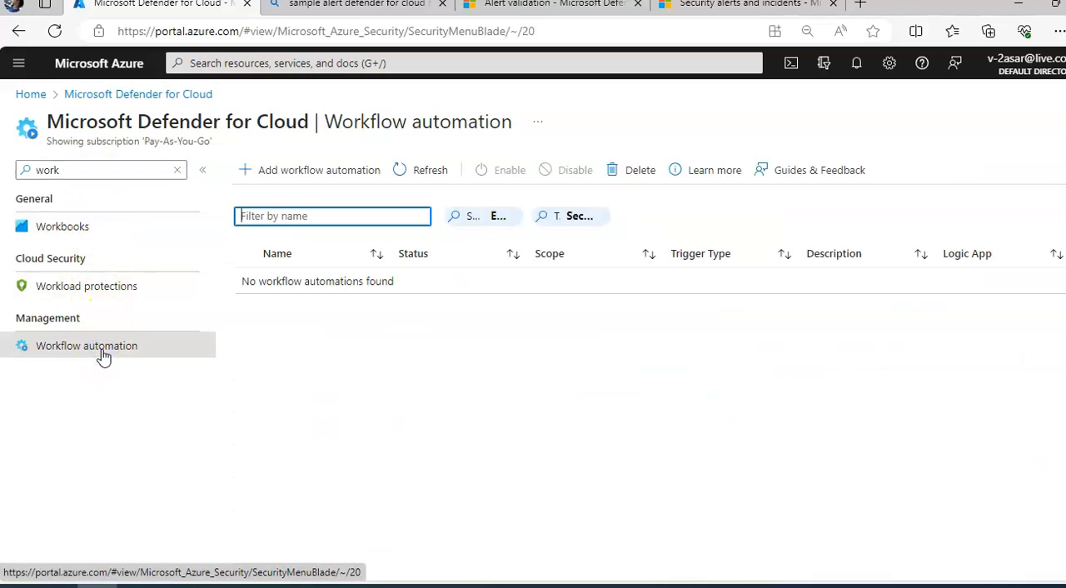
pyautogui.moveTo(496, 360)
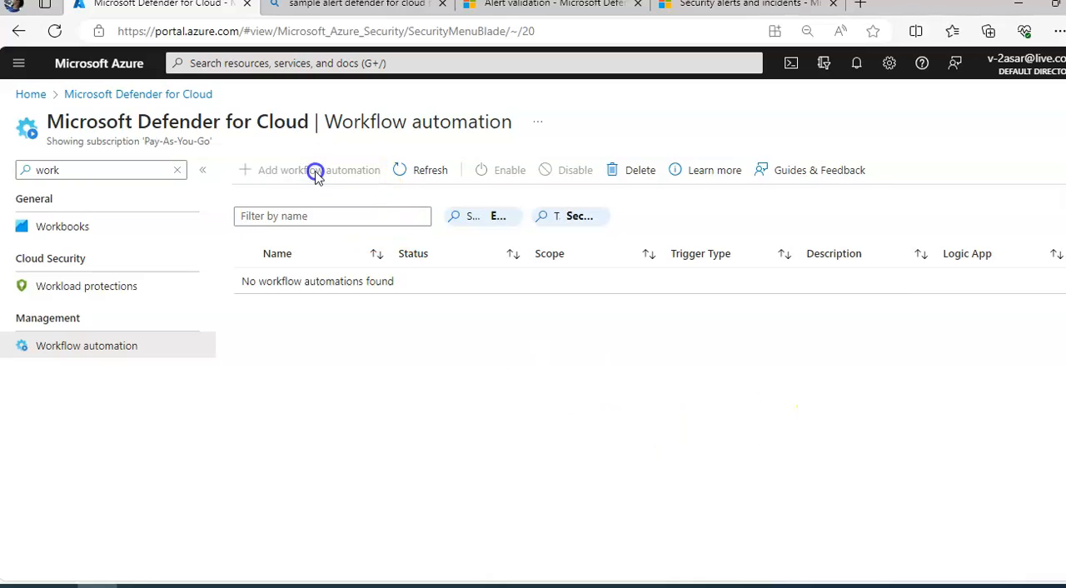
pyautogui.click(318, 170)
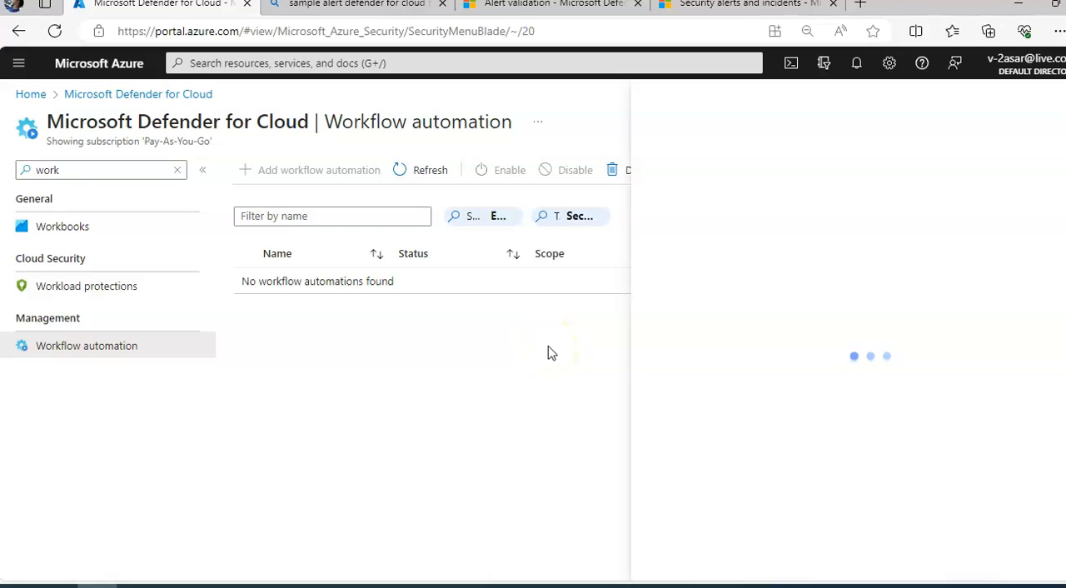
pyautogui.click(318, 170)
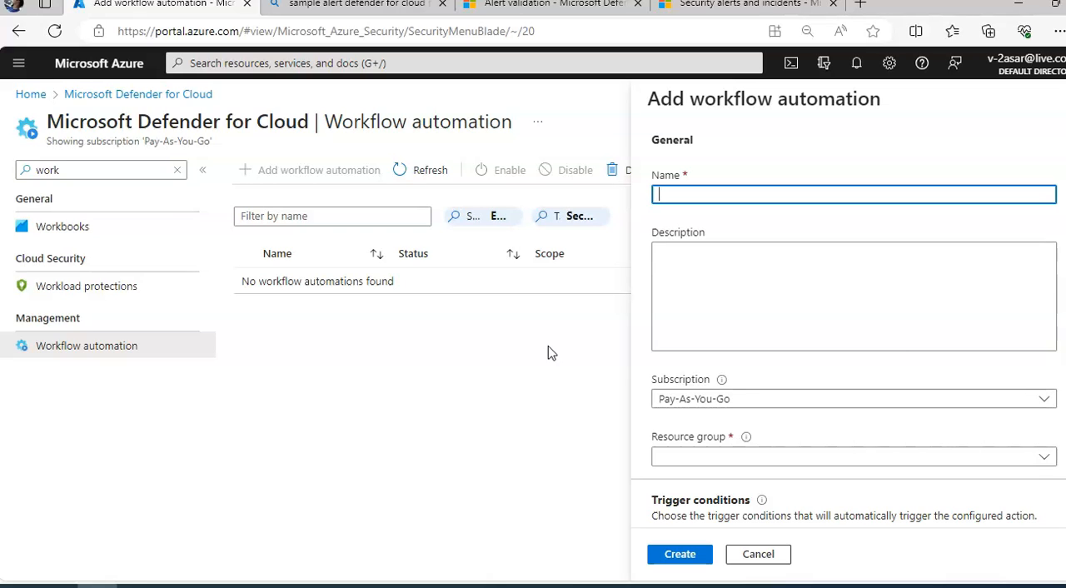
# Review the trigger conditions with Security alert as data type, all severities, and the empty Logic App actions.
pyautogui.click(852, 193)
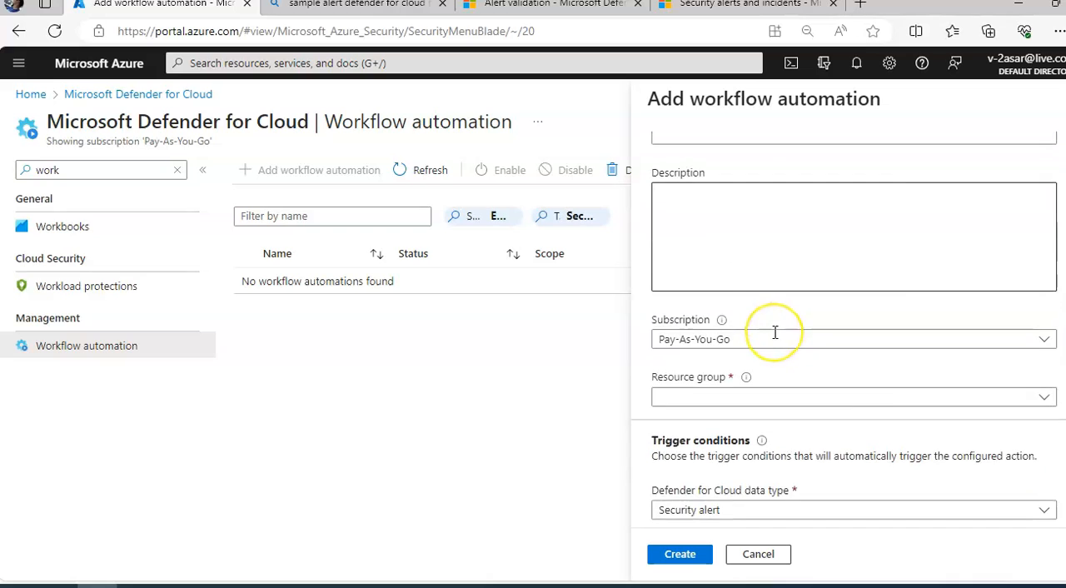
pyautogui.scroll(-3)
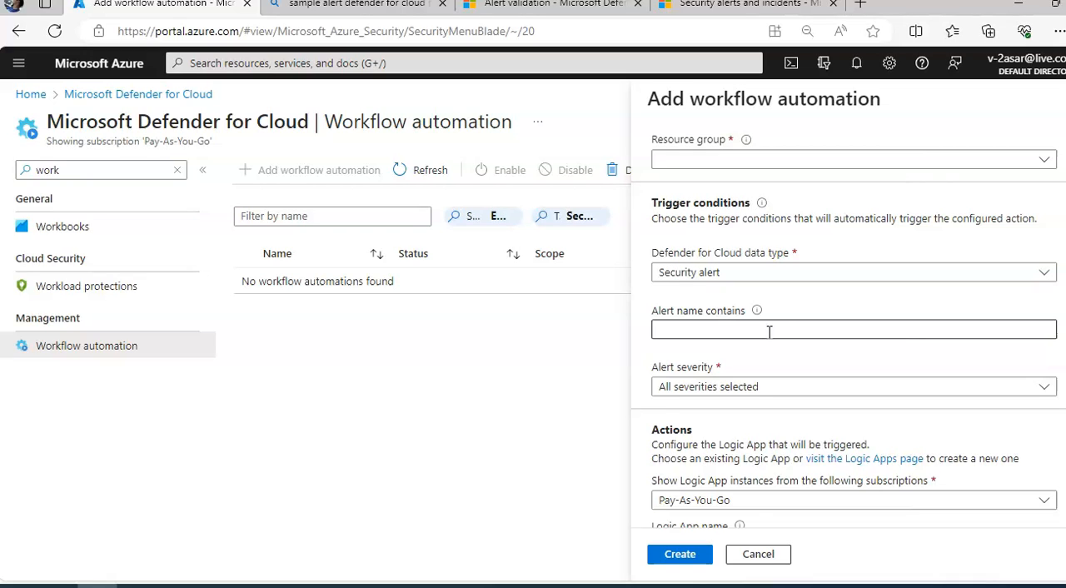
pyautogui.click(852, 271)
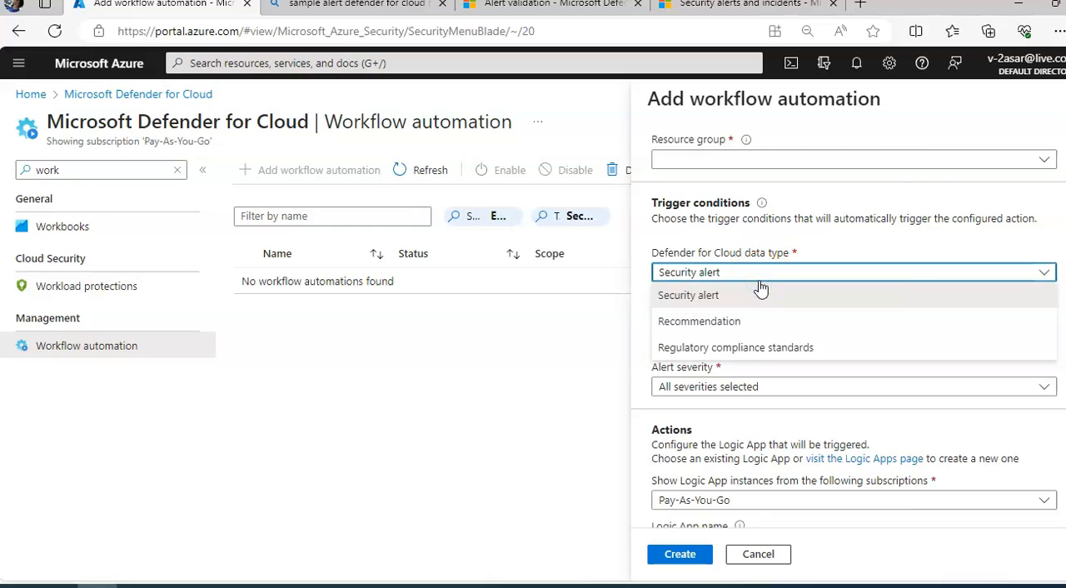
pyautogui.click(688, 295)
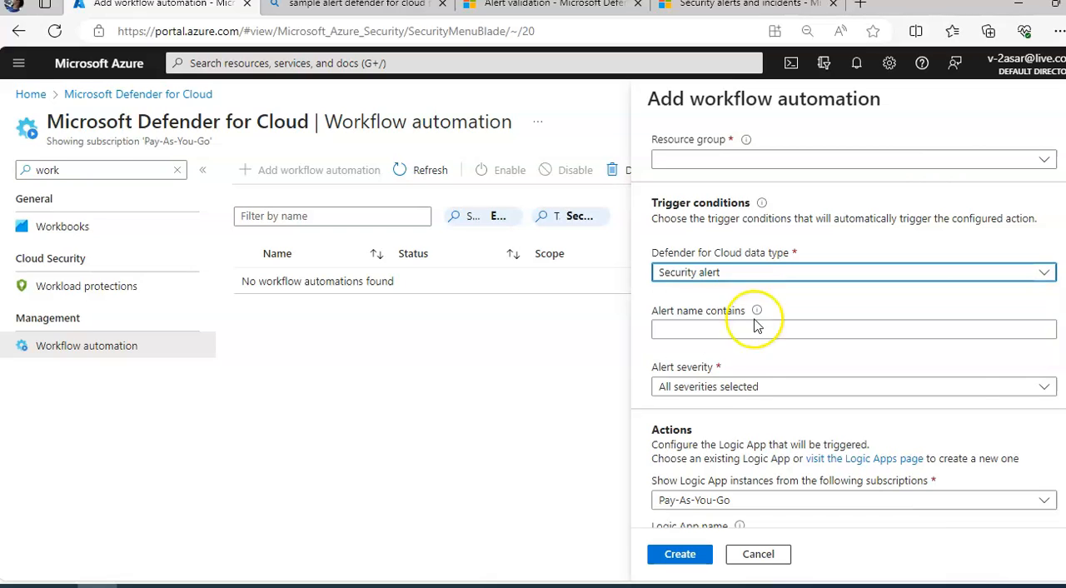
pyautogui.click(852, 328)
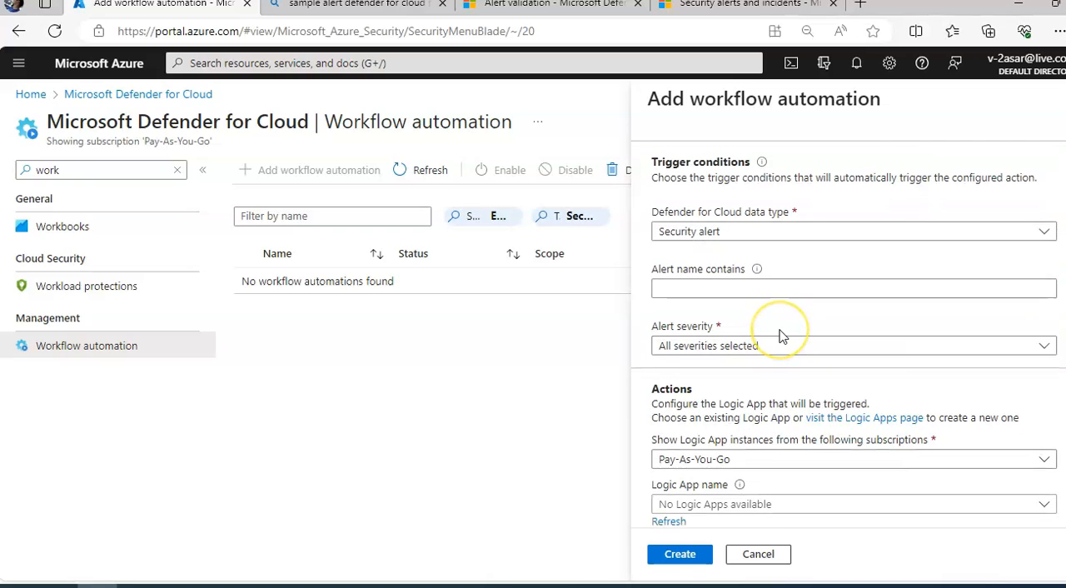
pyautogui.moveTo(703, 392)
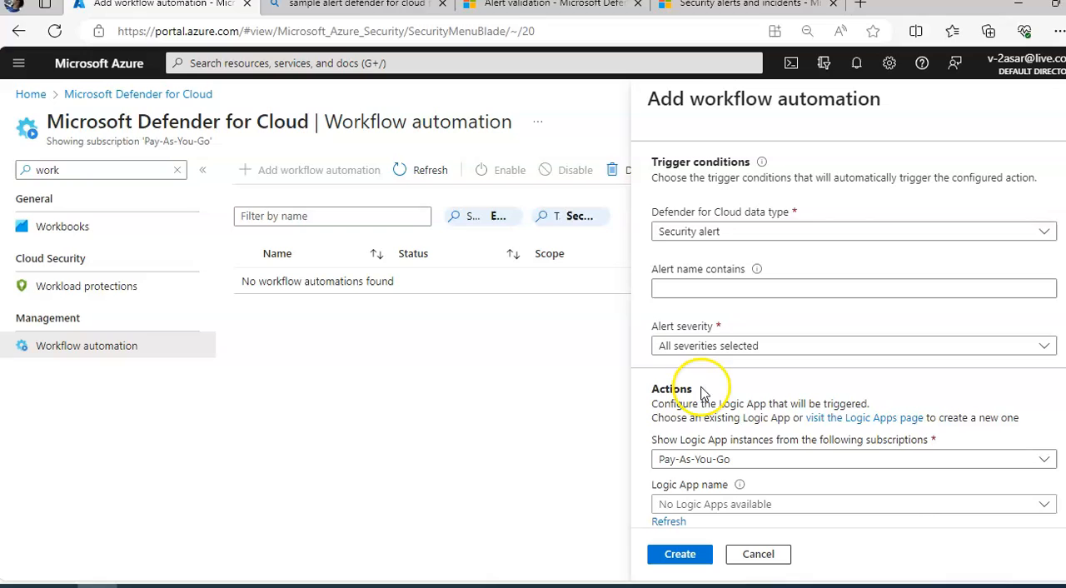
pyautogui.click(849, 346)
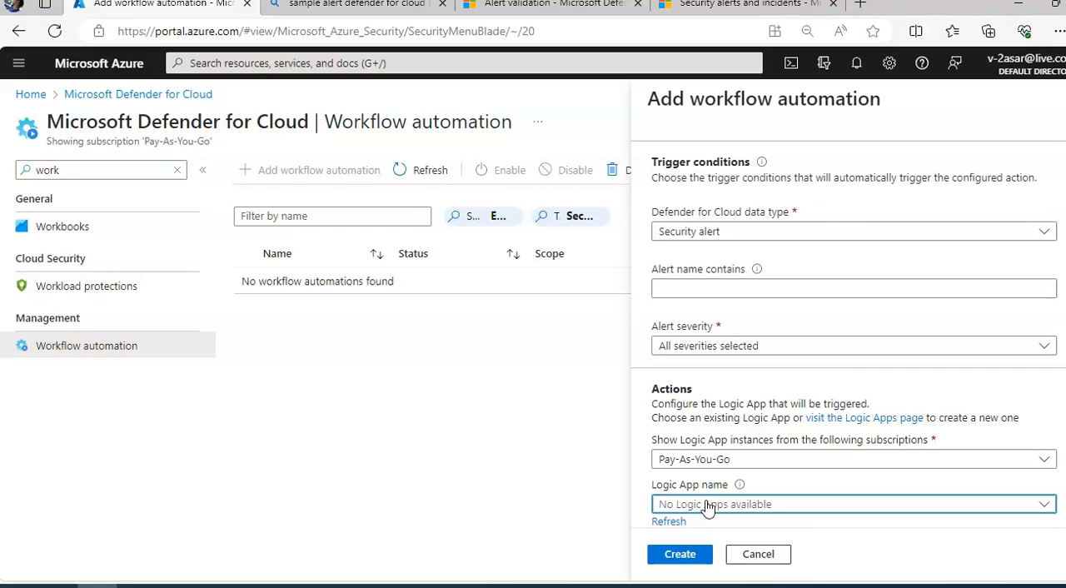
pyautogui.click(853, 230)
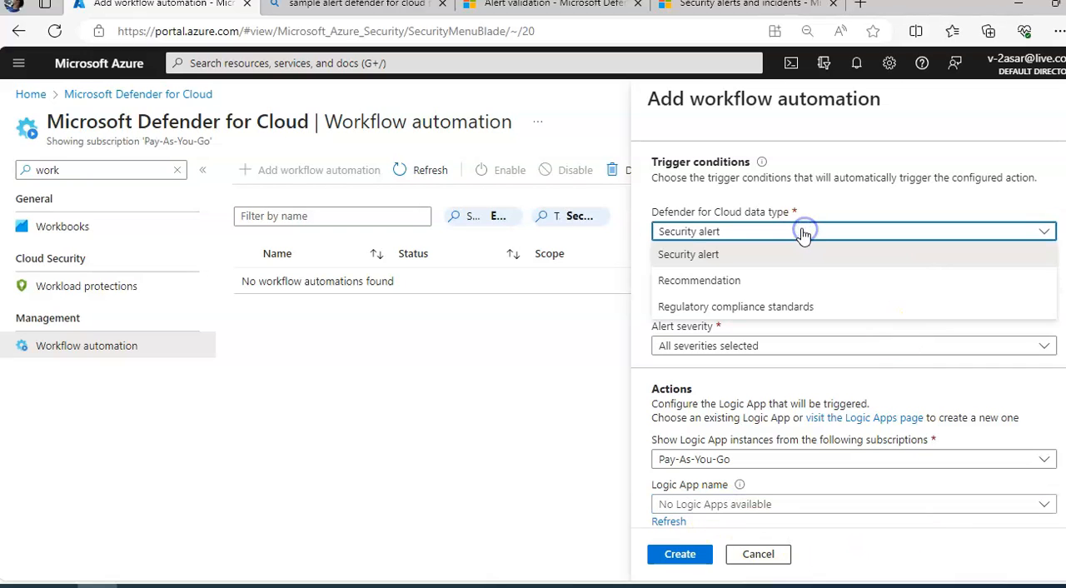